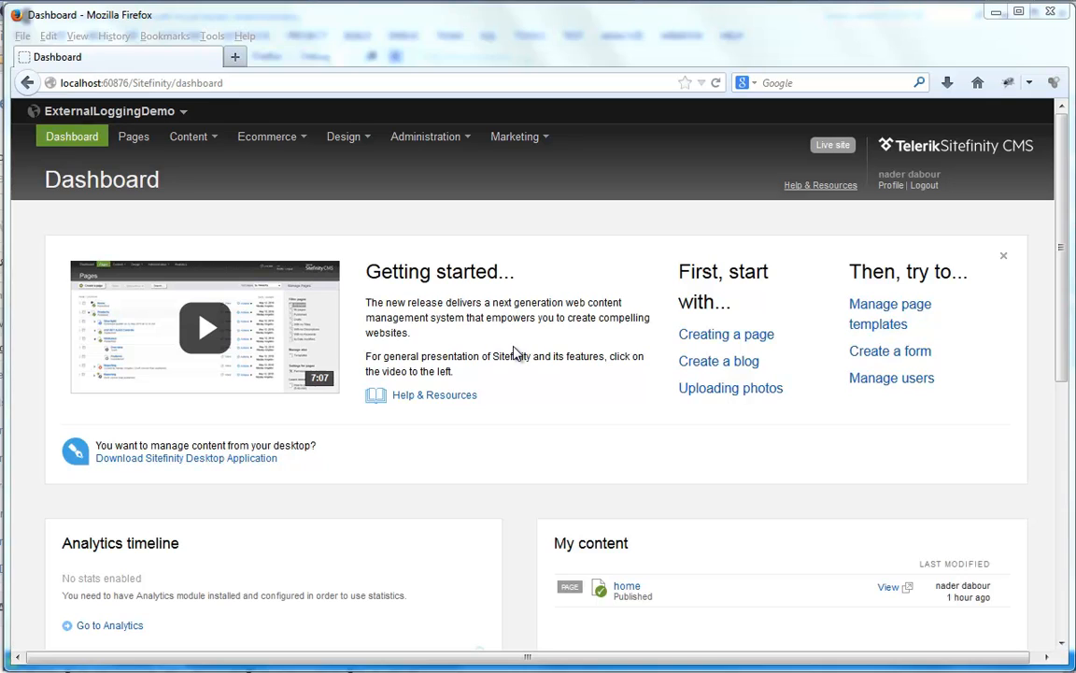
pyautogui.moveTo(45, 115)
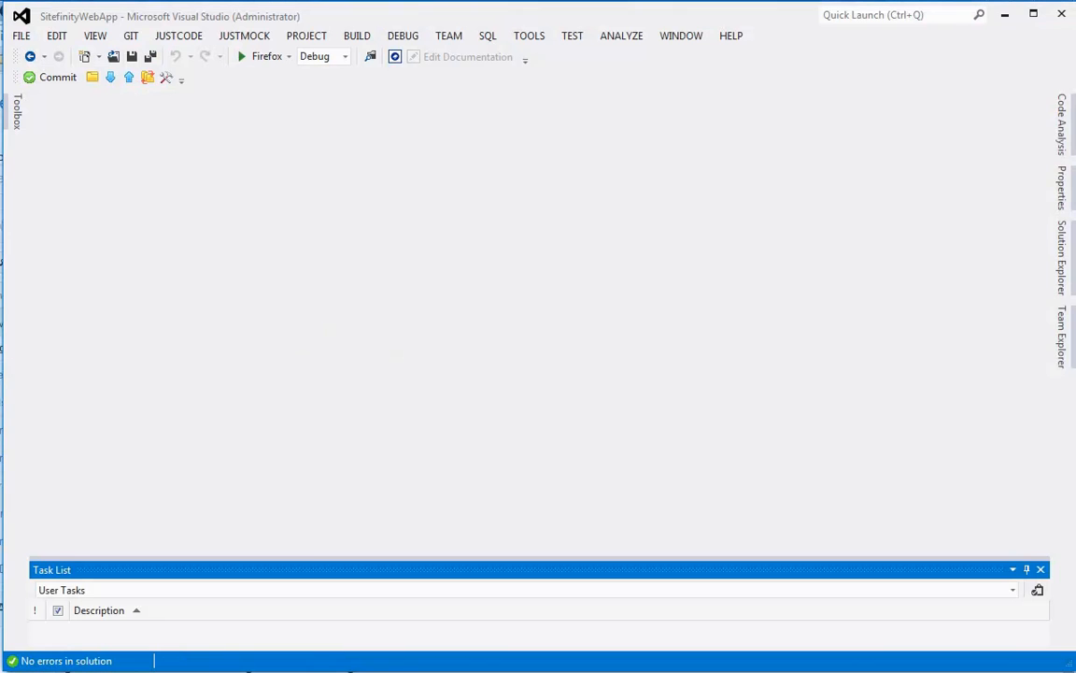
# Step: Show the solution's projects in Solution Explorer and select the SitefinityWebApp project
pyautogui.click(1062, 265)
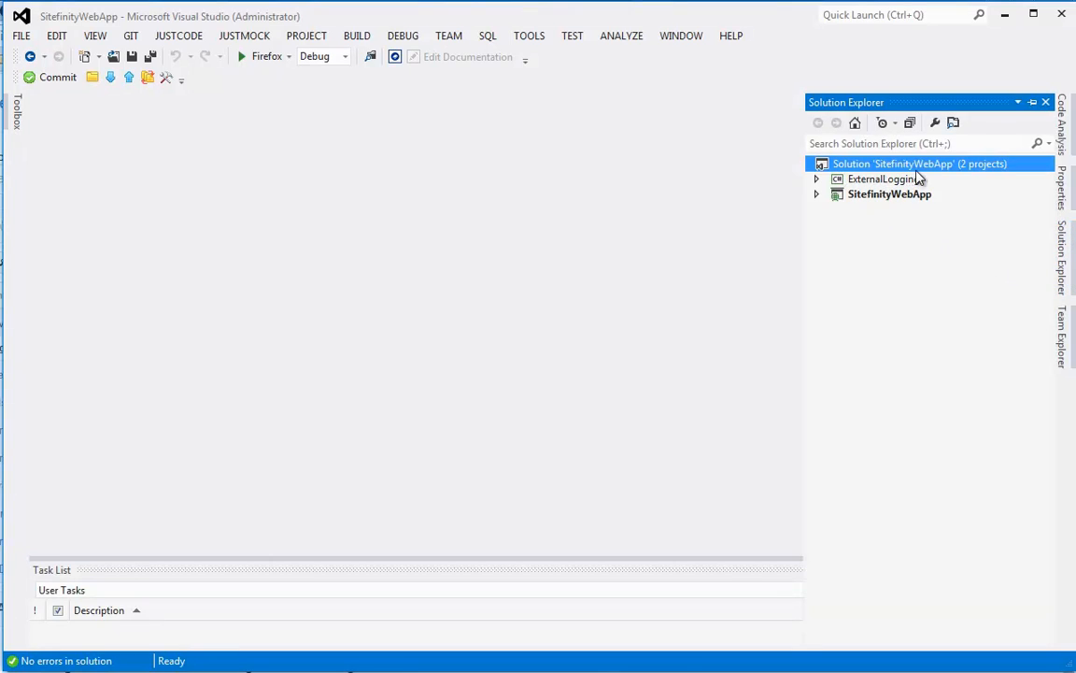
pyautogui.moveTo(942, 190)
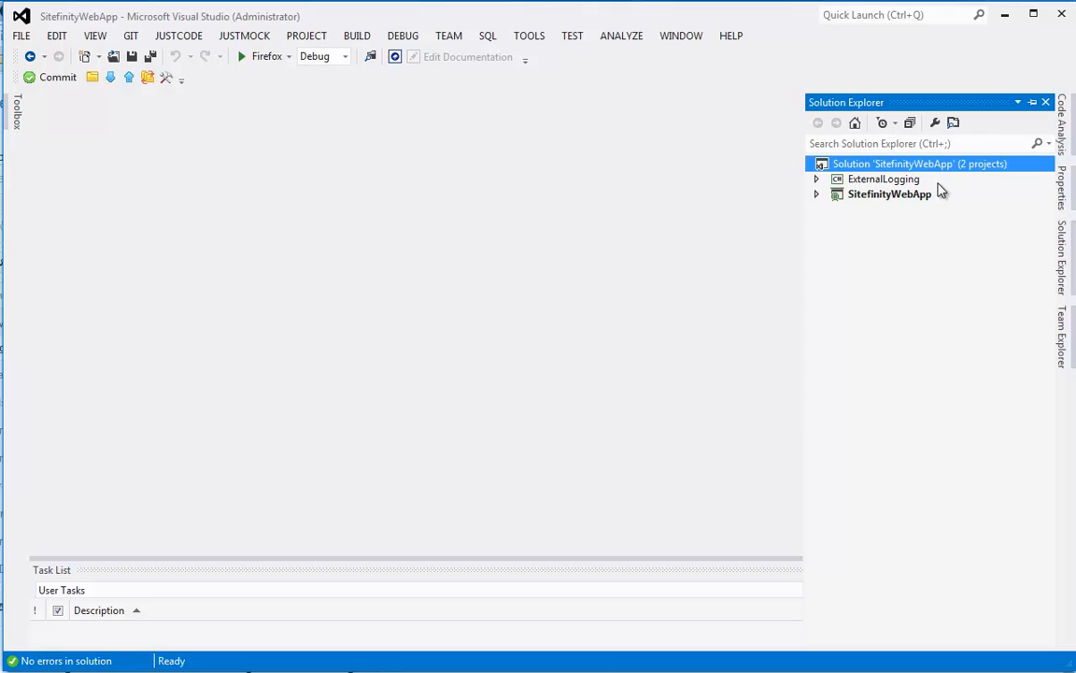
pyautogui.click(889, 192)
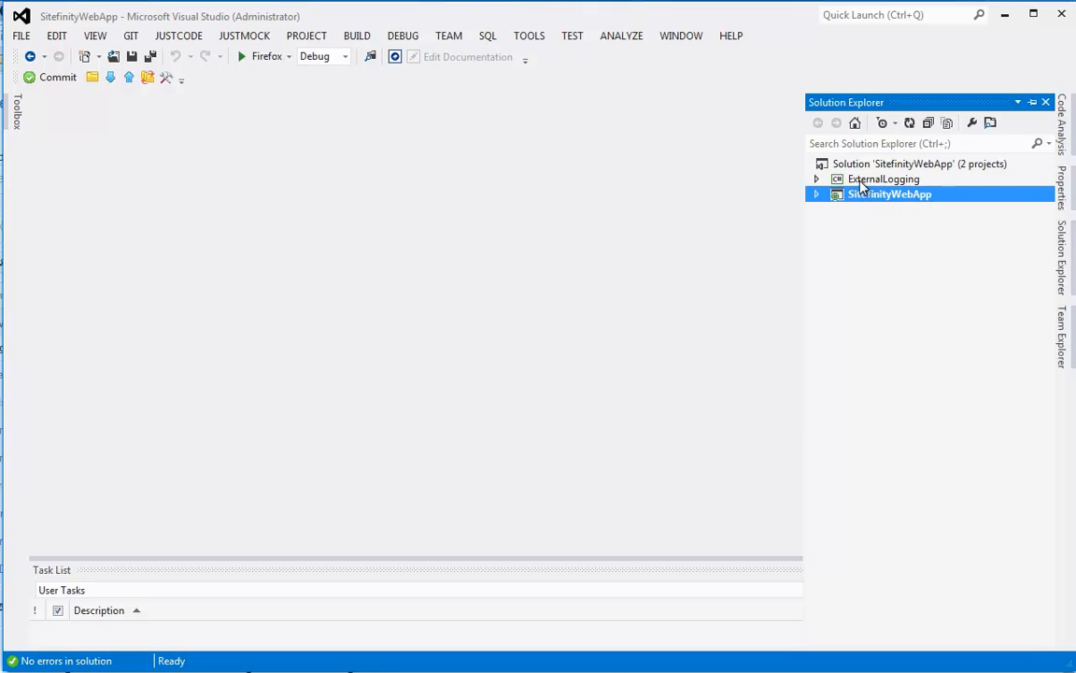
pyautogui.click(882, 179)
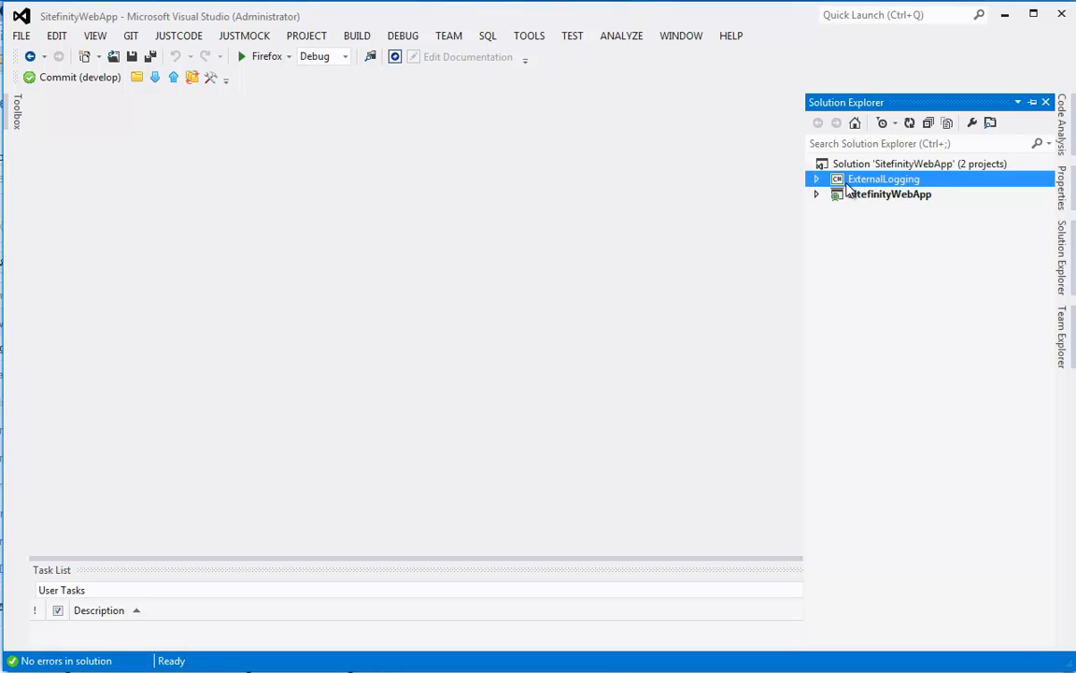
pyautogui.click(889, 193)
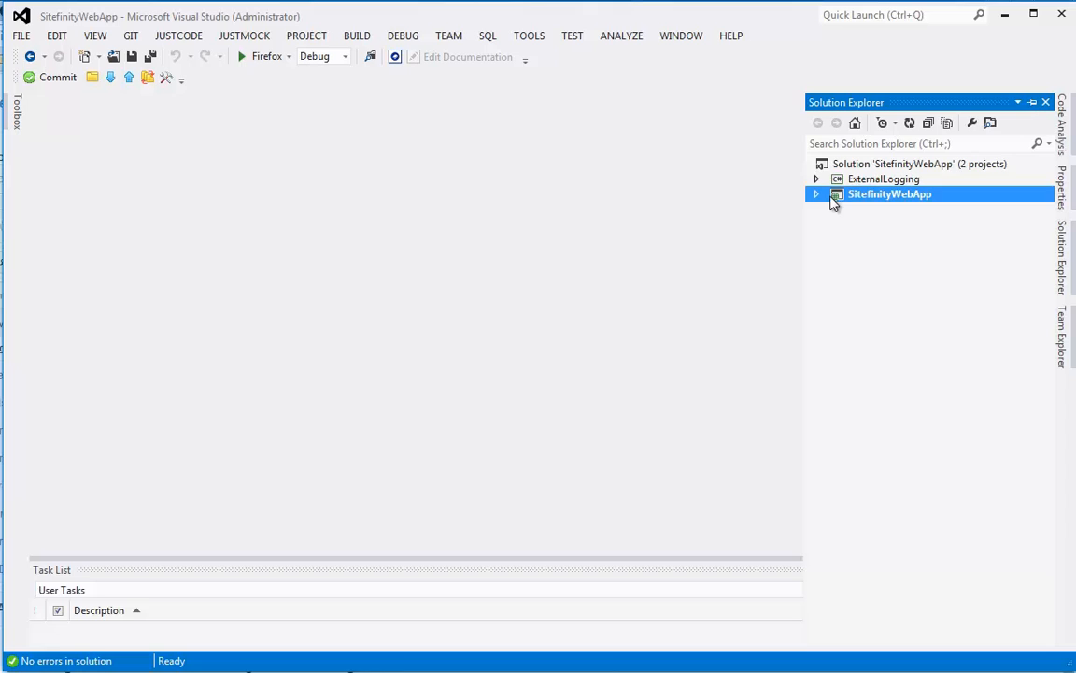
# Step: Expand SitefinityWebApp, review its References list, then collapse it again
pyautogui.click(816, 193)
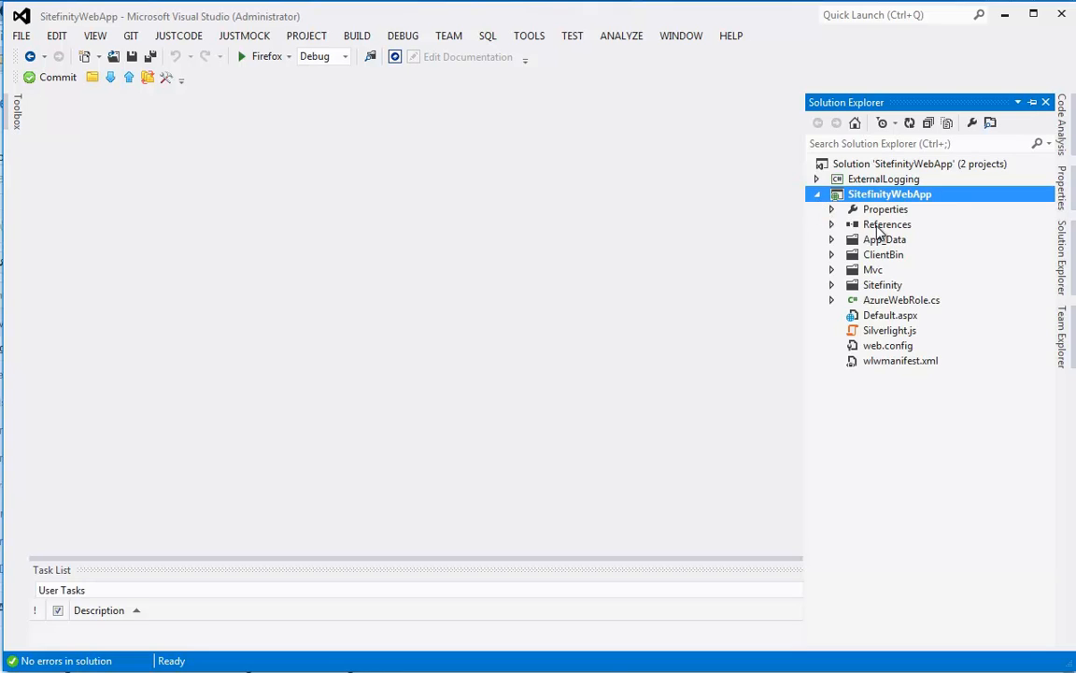
pyautogui.click(886, 224)
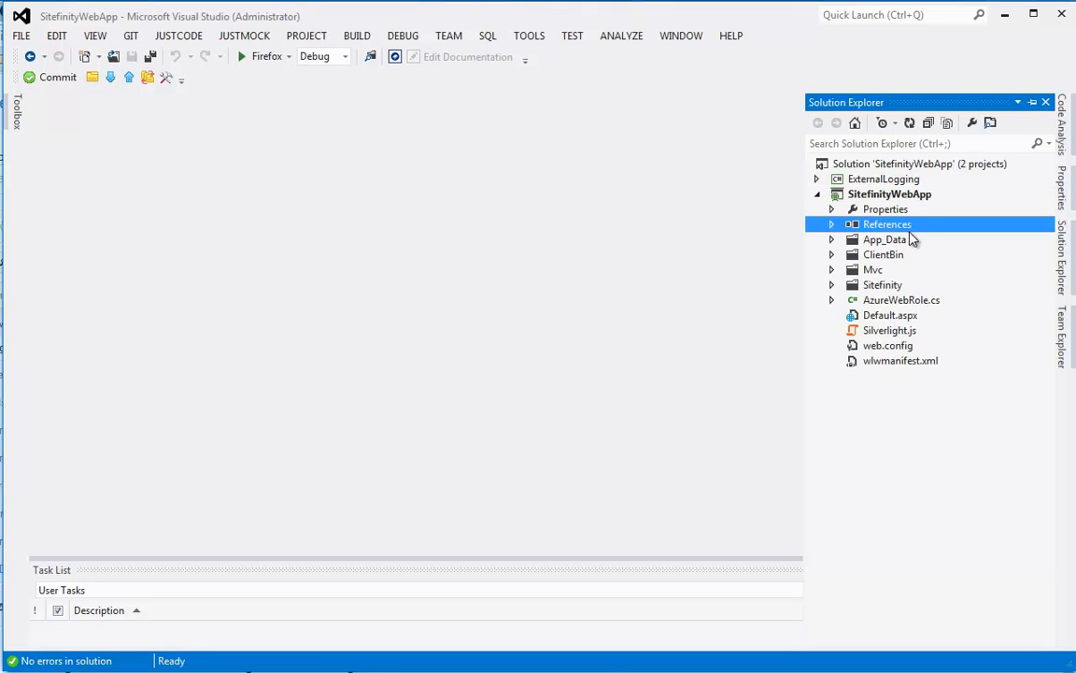
pyautogui.click(830, 224)
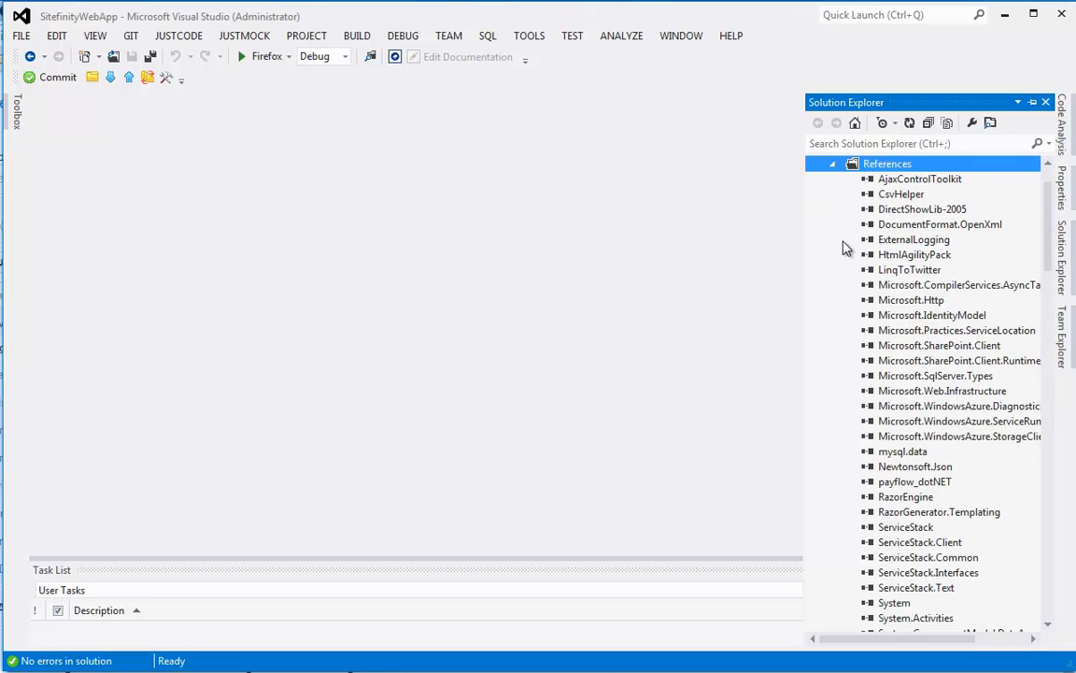
pyautogui.click(914, 240)
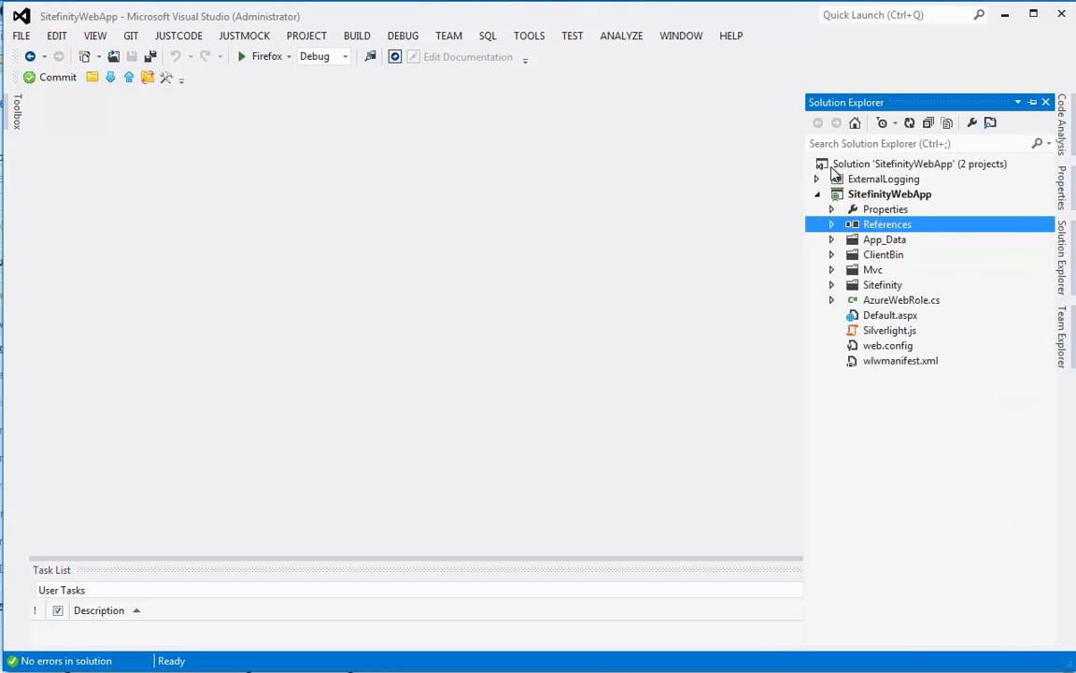
# Step: View web.config's RaygunSettings section declaration and its apikey entry
pyautogui.doubleClick(888, 344)
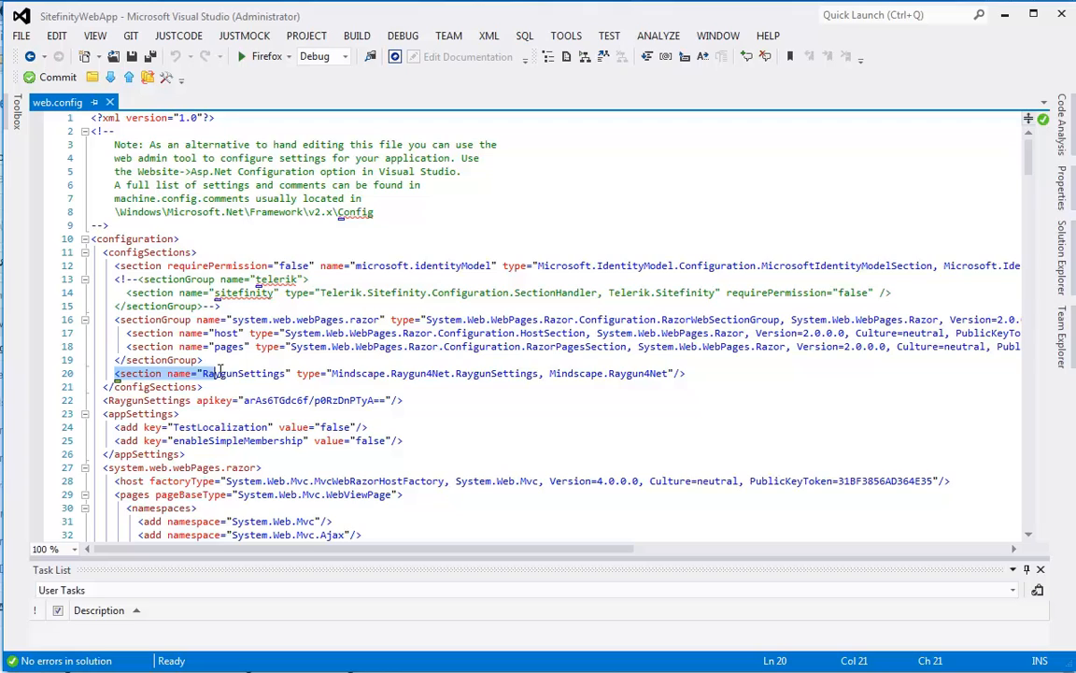
pyautogui.moveTo(215, 373); pyautogui.dragTo(669, 374)
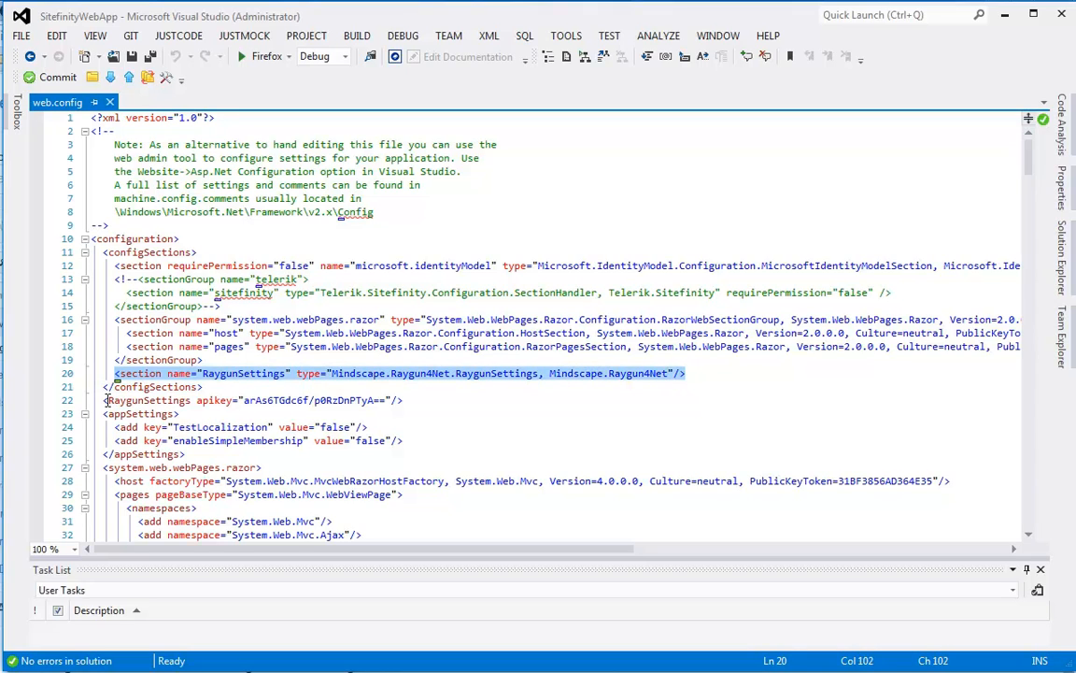
pyautogui.click(198, 400)
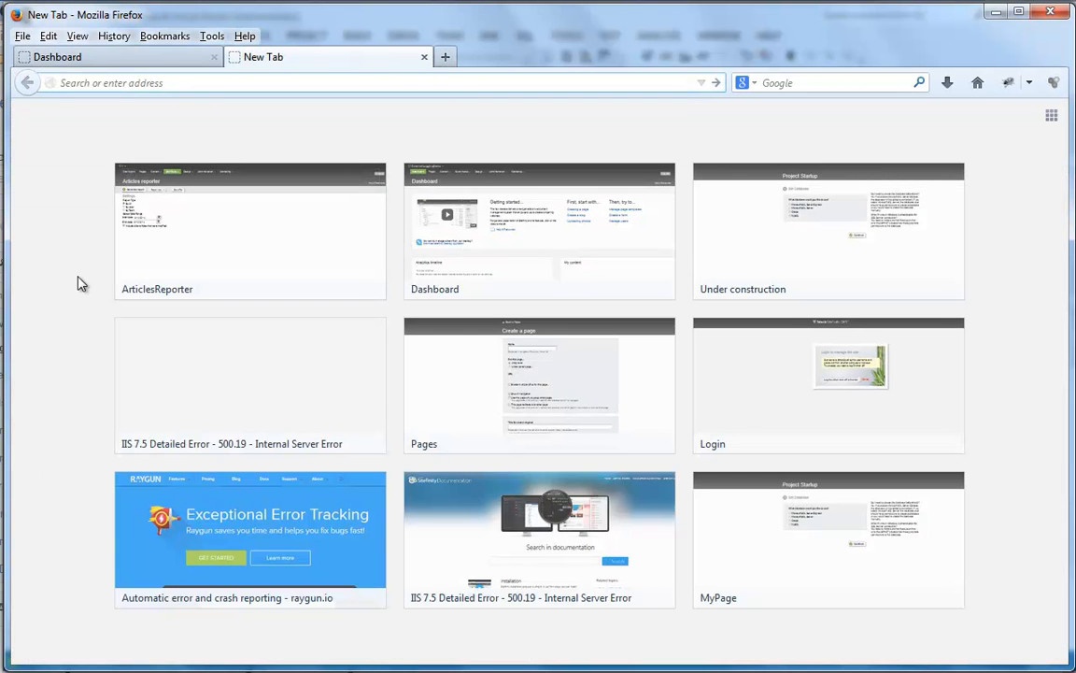
# Step: Browse to raygun.io in Firefox and go to the Raygun dashboard
pyautogui.write('raygun.io')
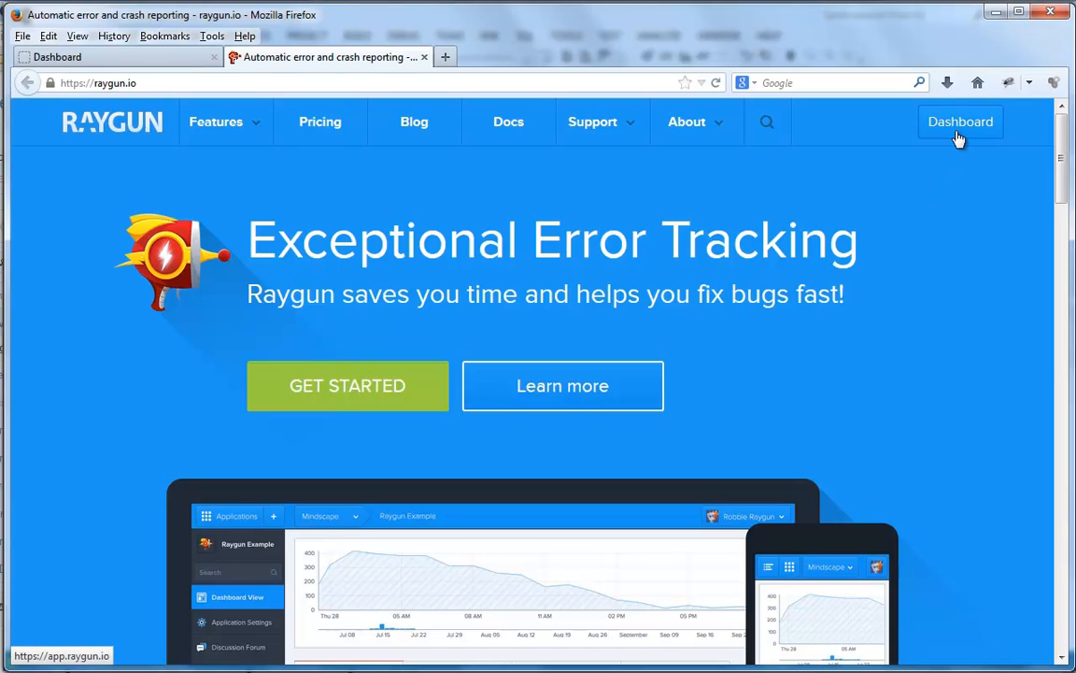
pyautogui.click(961, 121)
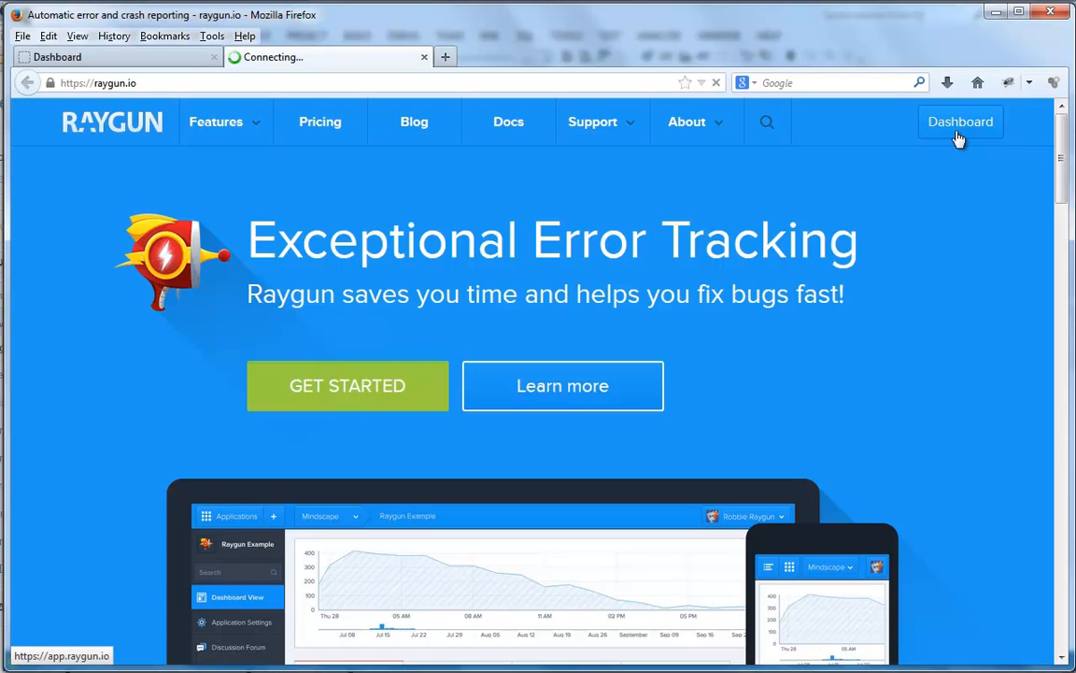
pyautogui.click(960, 121)
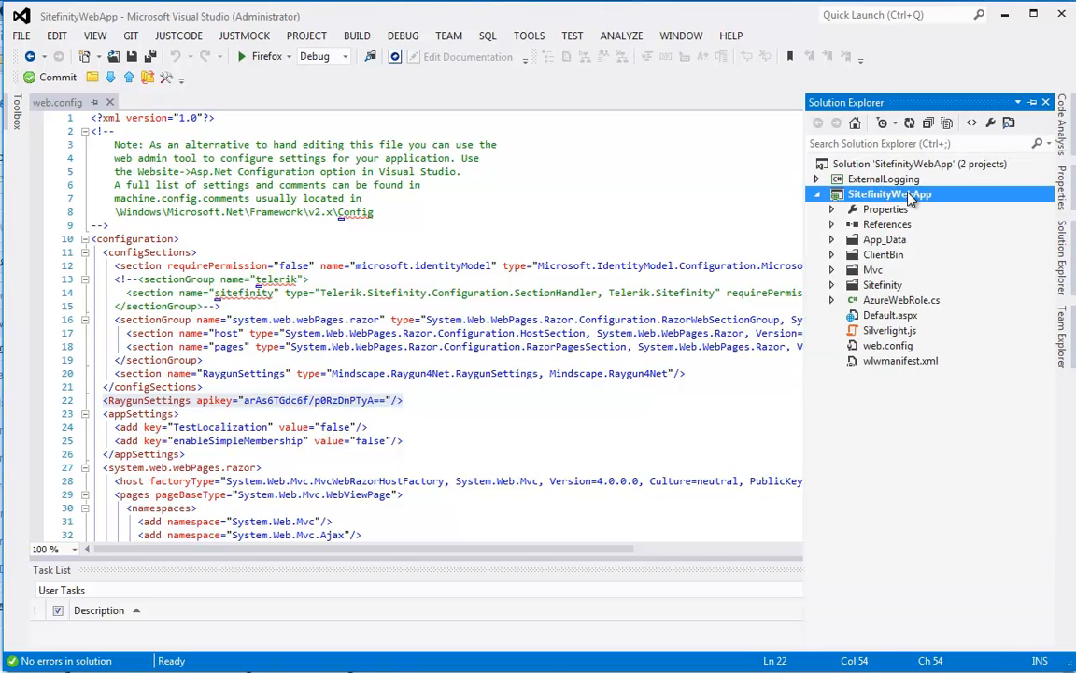
# Step: Add a new Web Form item named ErrorGenerator.aspx to the SitefinityWebApp project
pyautogui.rightClick(890, 195)
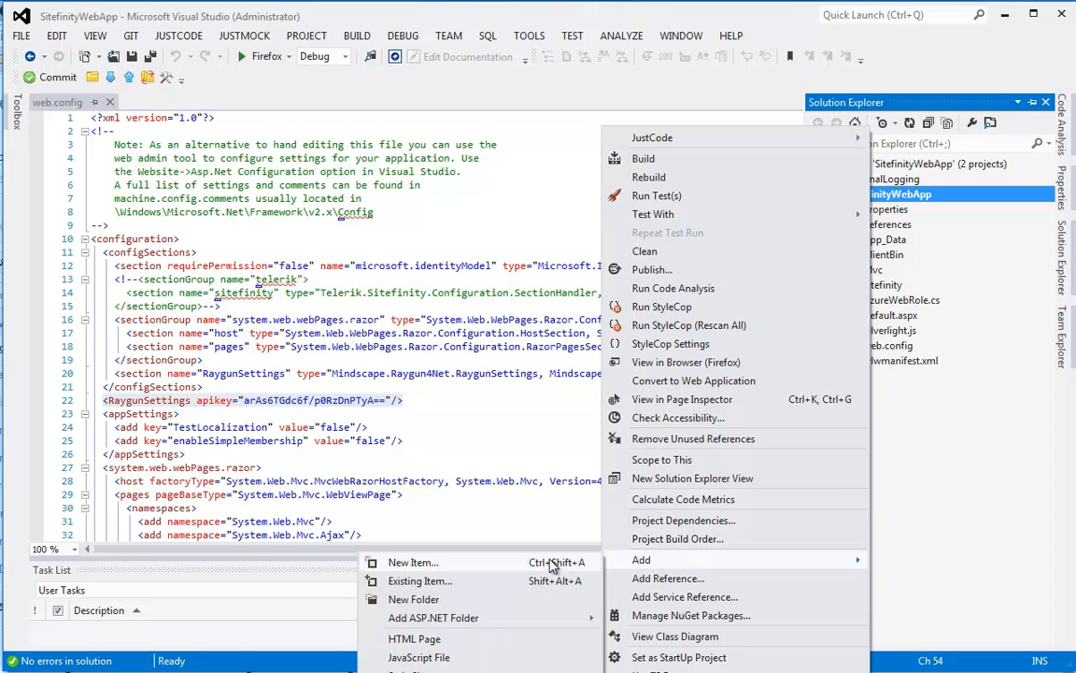
pyautogui.click(411, 561)
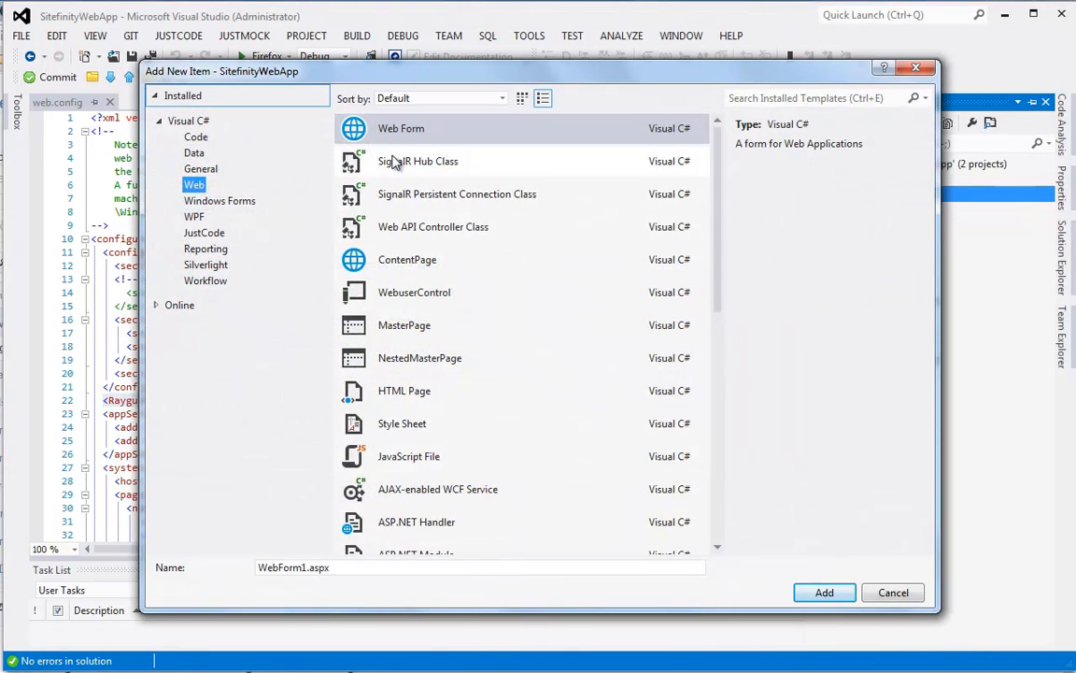
pyautogui.click(402, 127)
pyautogui.write('ErrorGenerator')
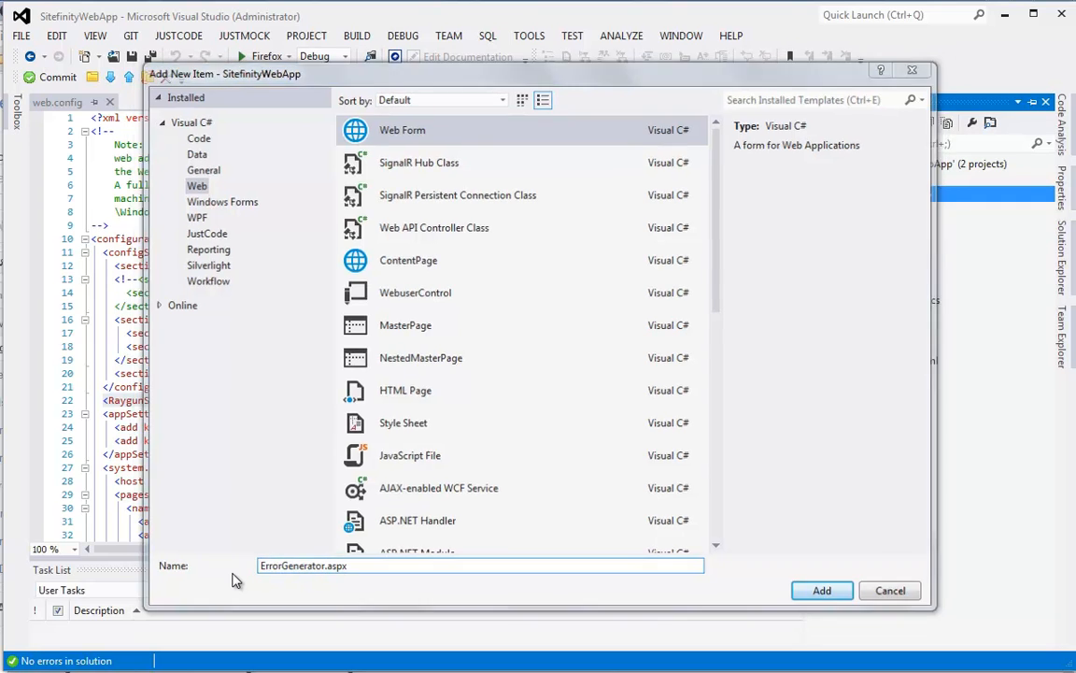
pyautogui.click(822, 590)
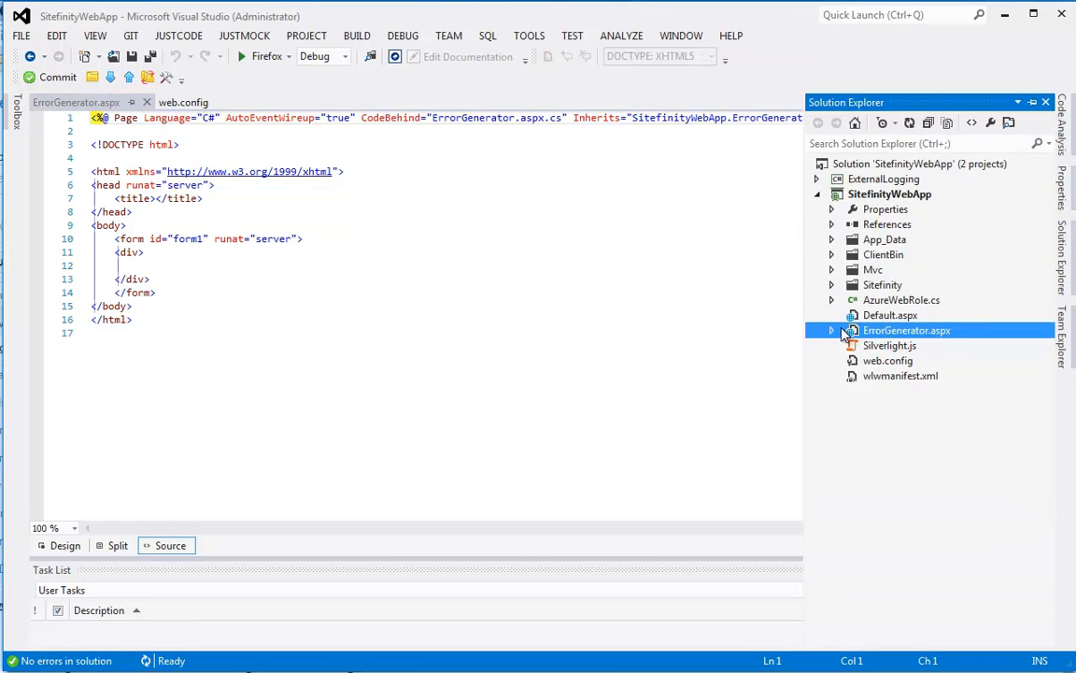
# Step: In ErrorGenerator.aspx.cs Page_Load, add 'throw new ArgumentException("Testing external logging")'
pyautogui.click(829, 329)
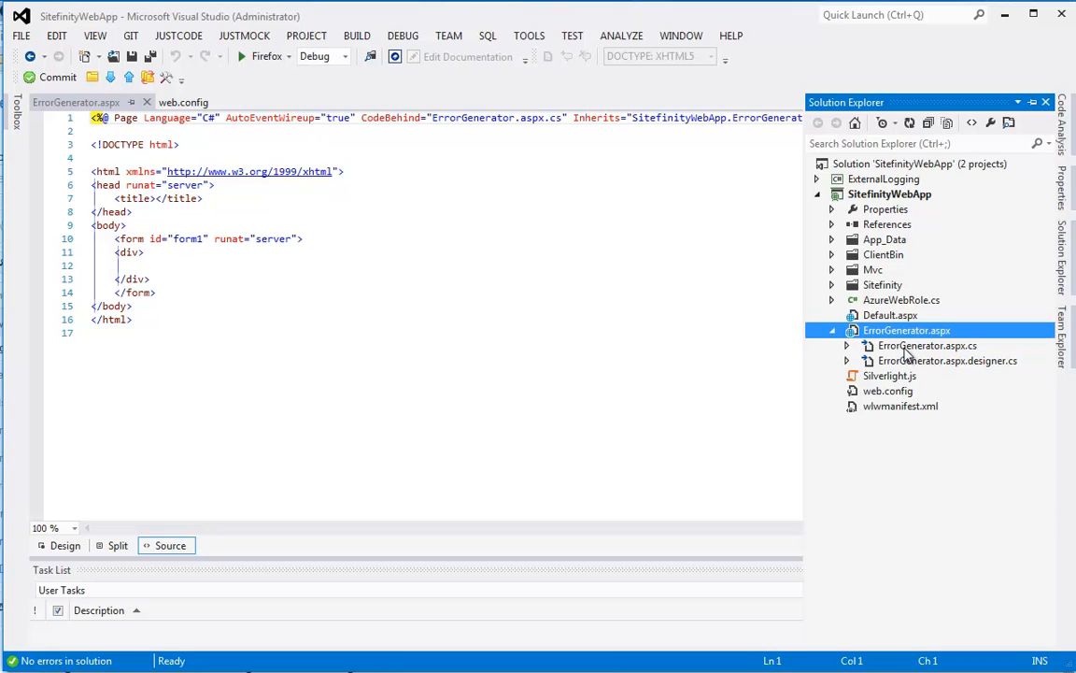
pyautogui.doubleClick(927, 345)
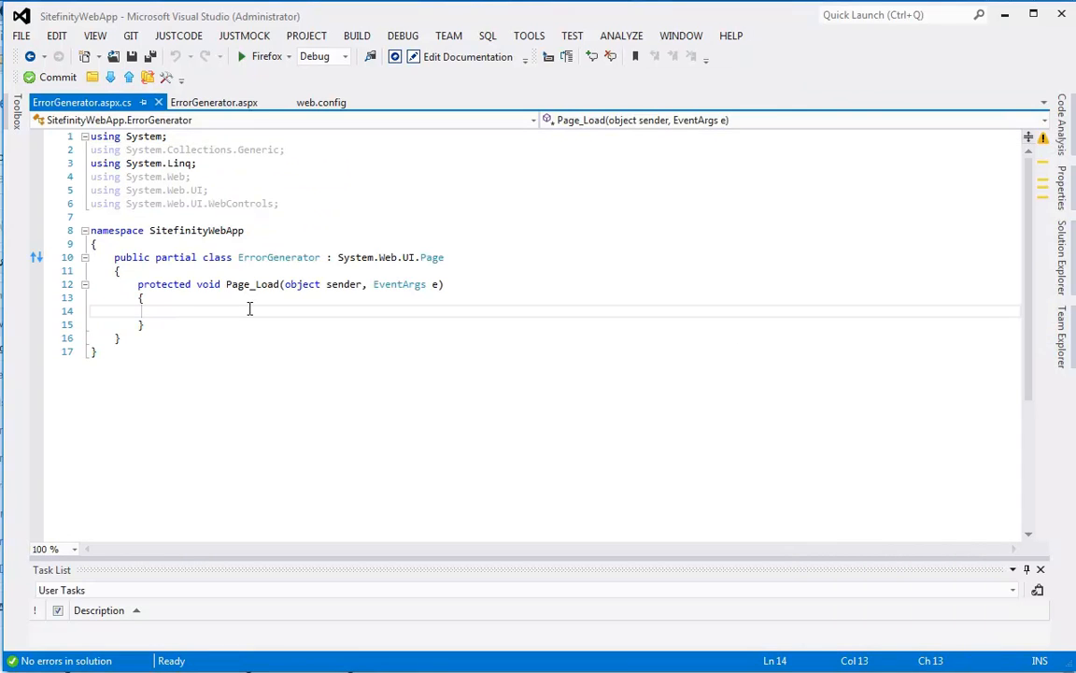
pyautogui.write('throw new A')
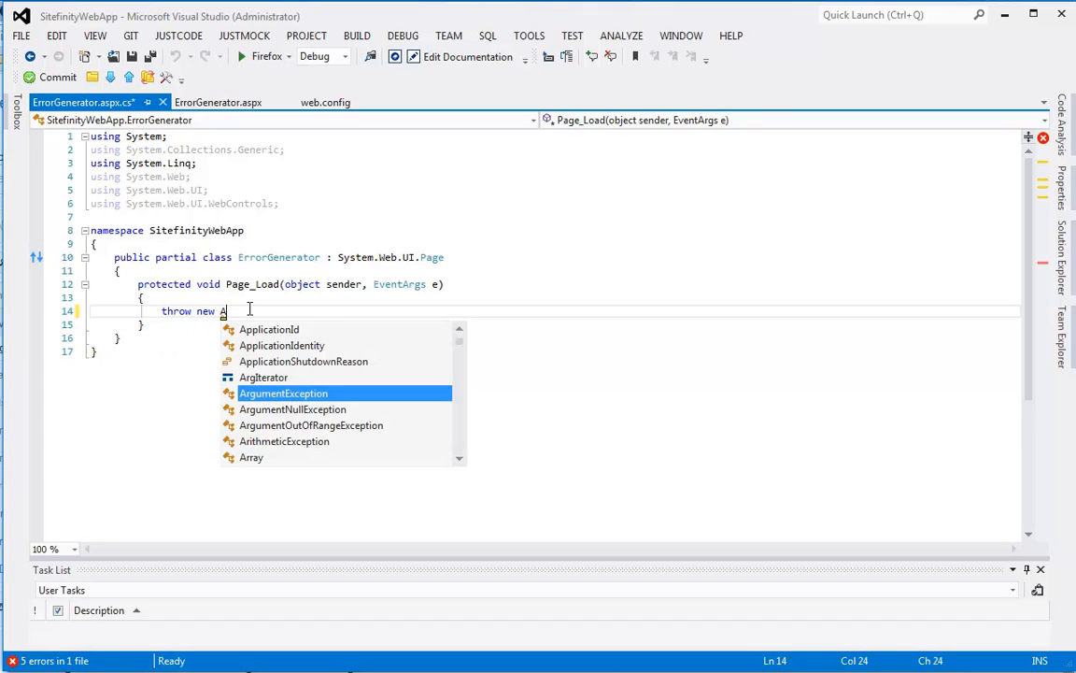
pyautogui.press('Tab')
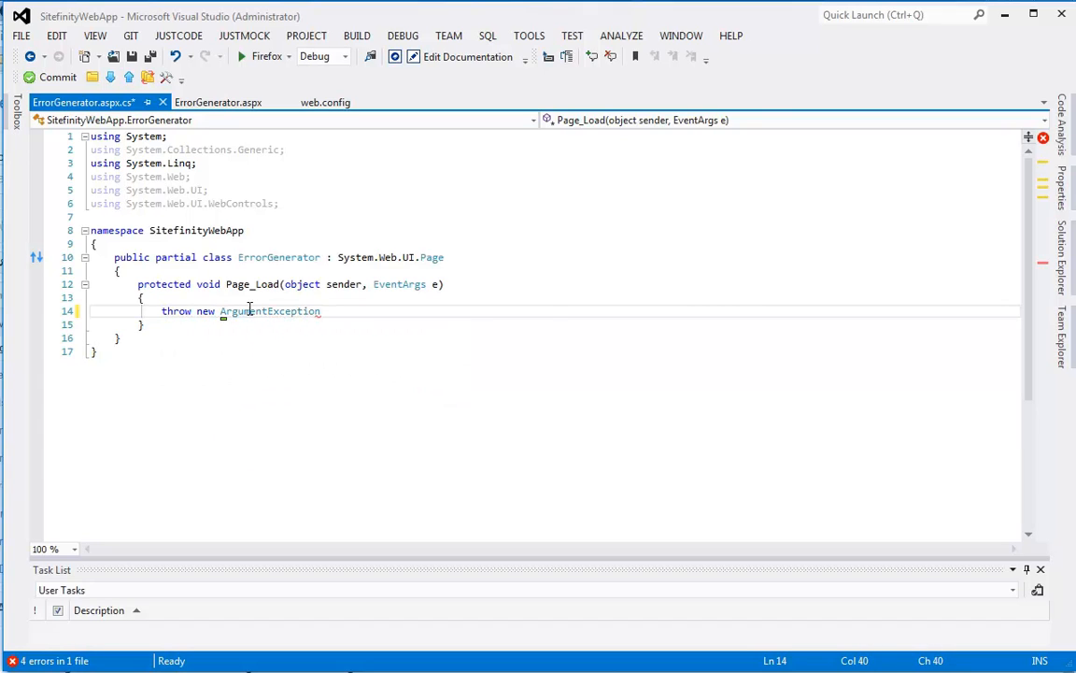
pyautogui.write('("')
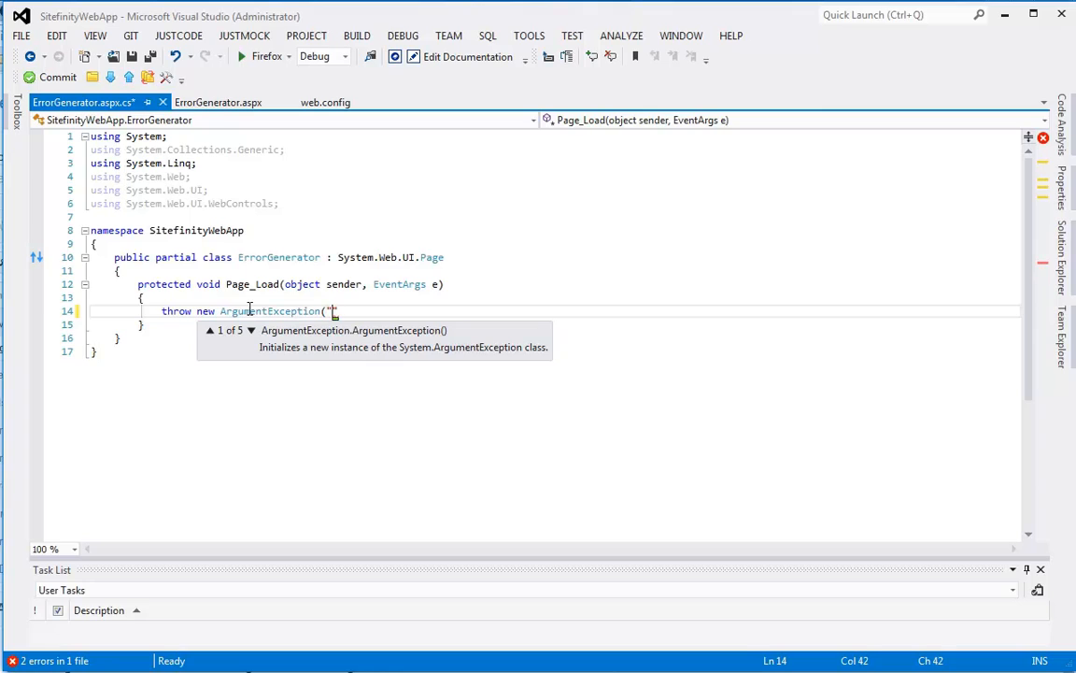
pyautogui.write('Testing e')
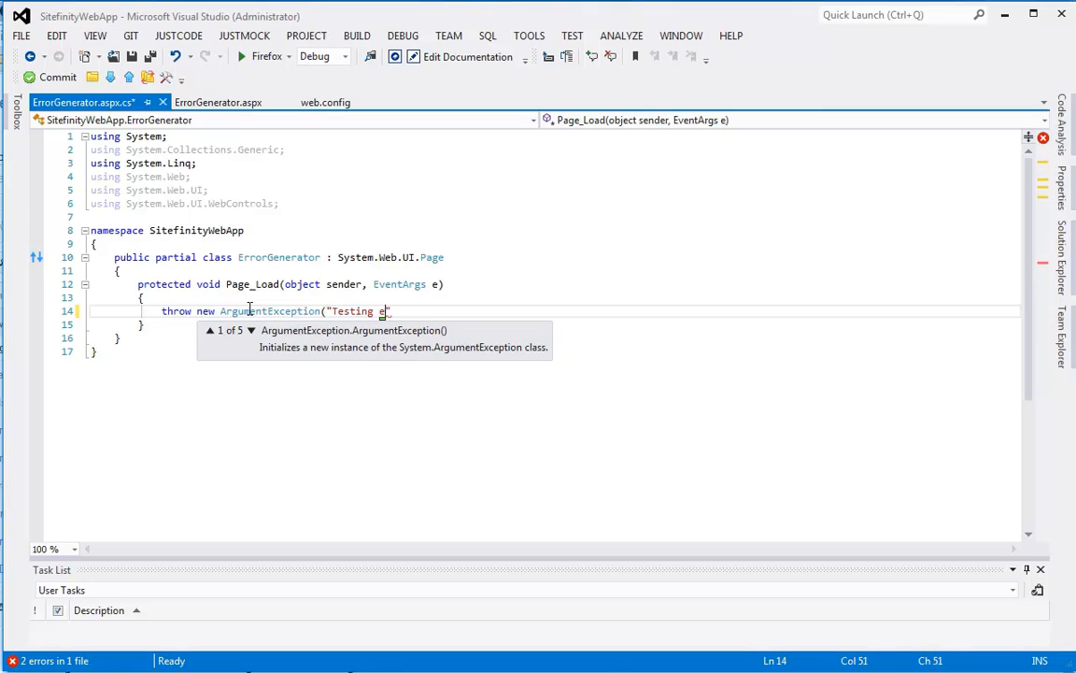
pyautogui.write('xternal lo')
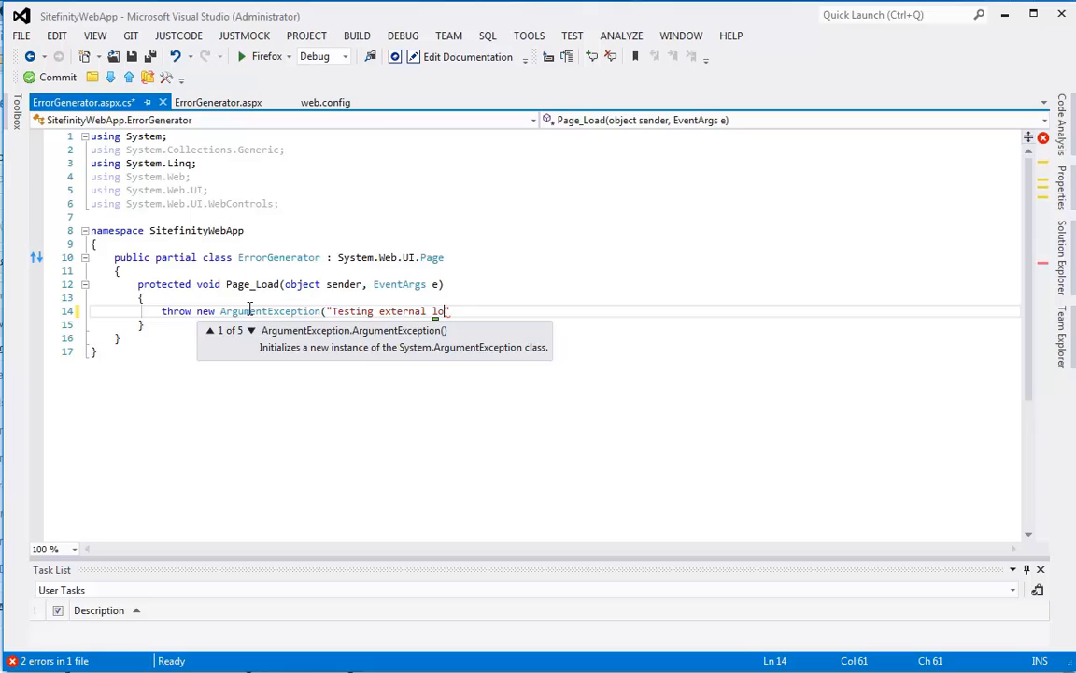
pyautogui.write('gging')
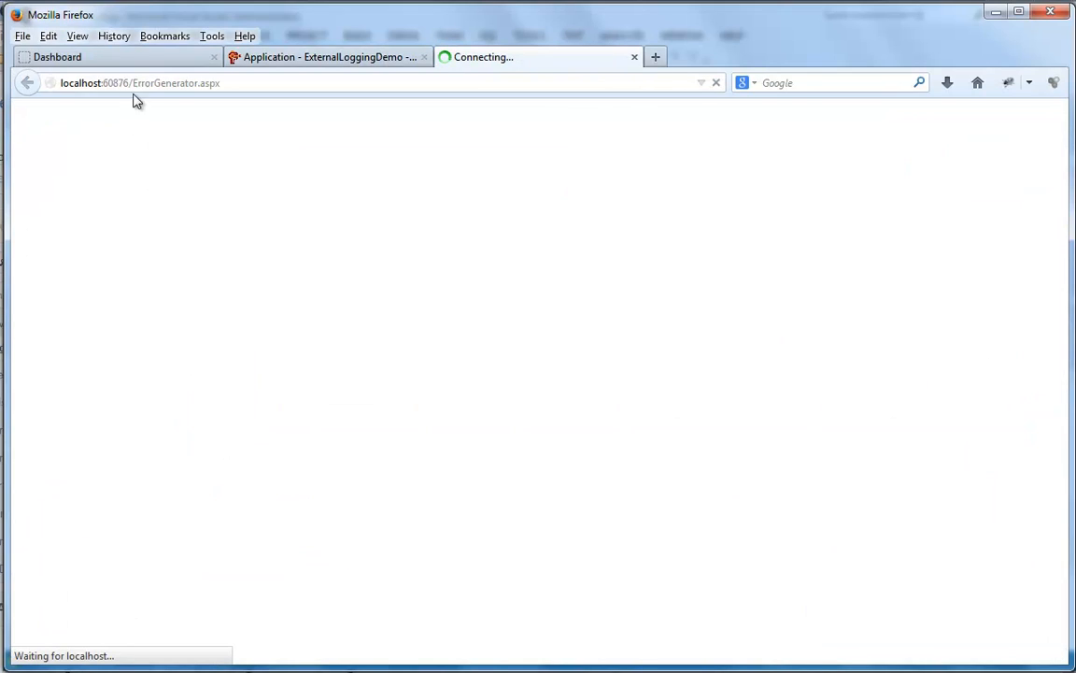
# Step: Load localhost/ErrorGenerator.aspx in Firefox to see the server error page
pyautogui.doubleClick(176, 82)
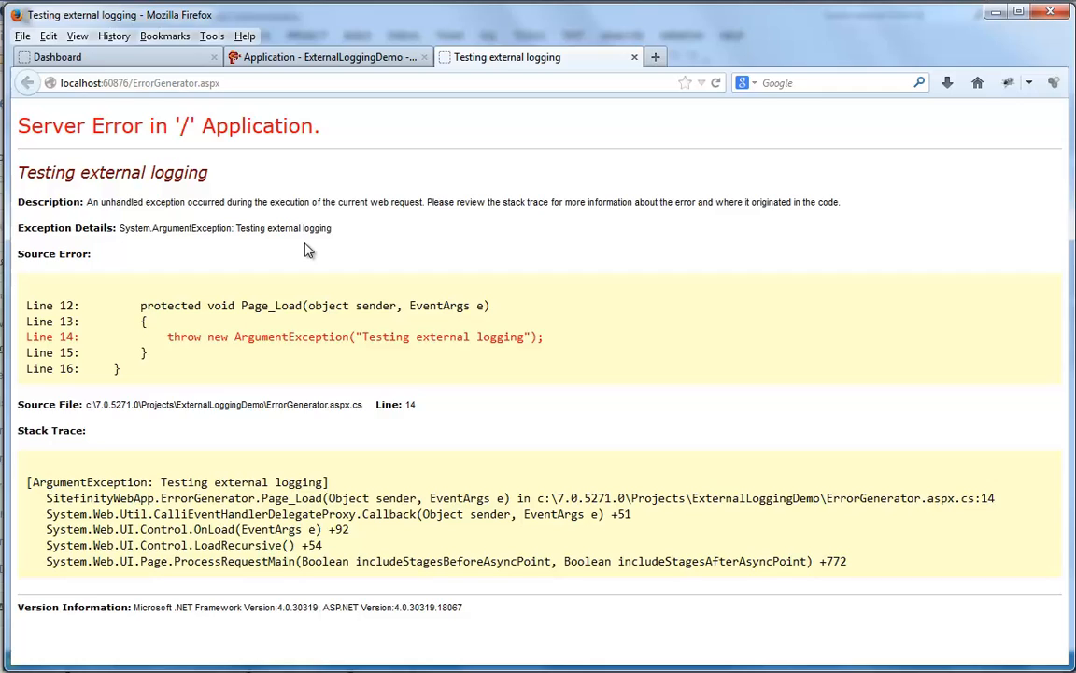
pyautogui.moveTo(164, 335)
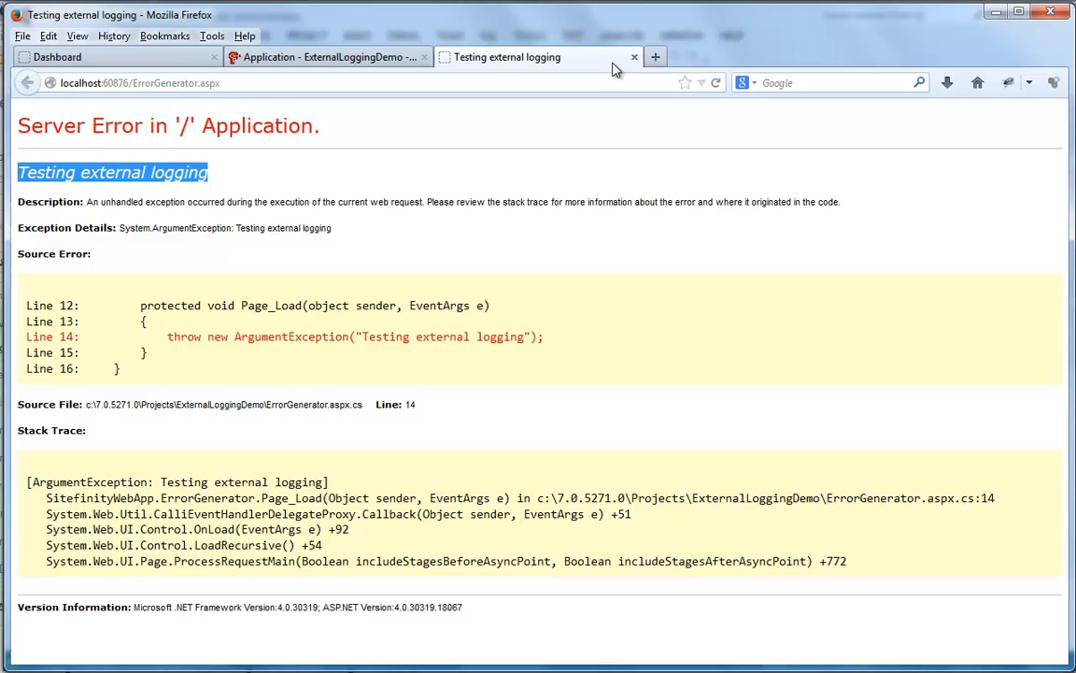
# Step: Refresh the Raygun dashboard so the new ArgumentException appears under Active errors
pyautogui.click(327, 56)
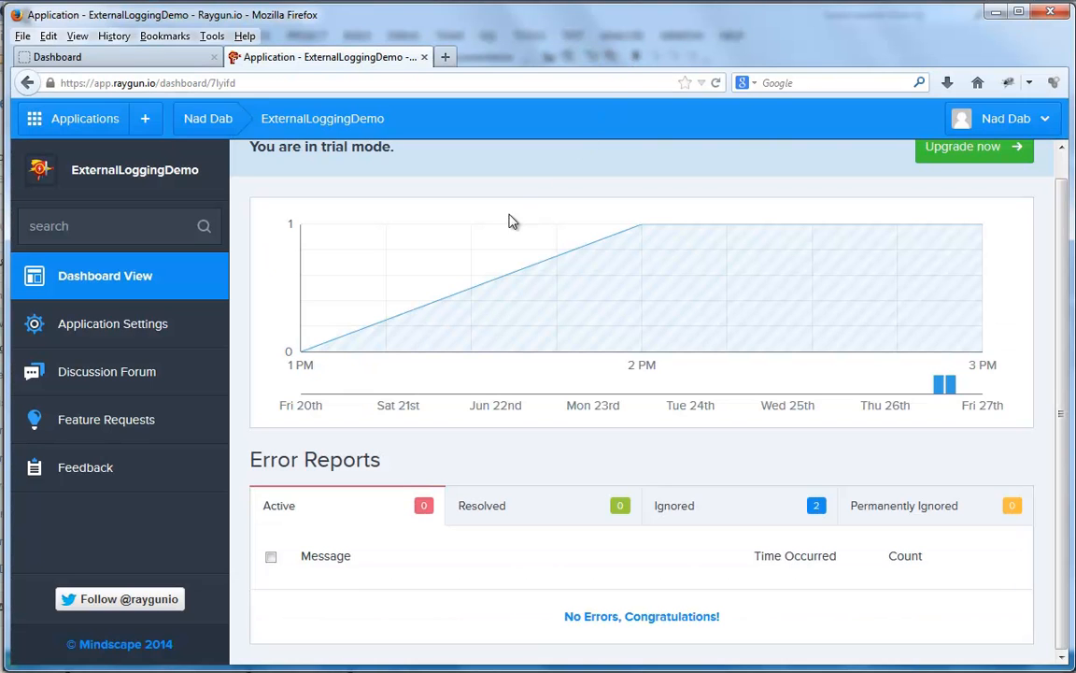
pyautogui.click(104, 277)
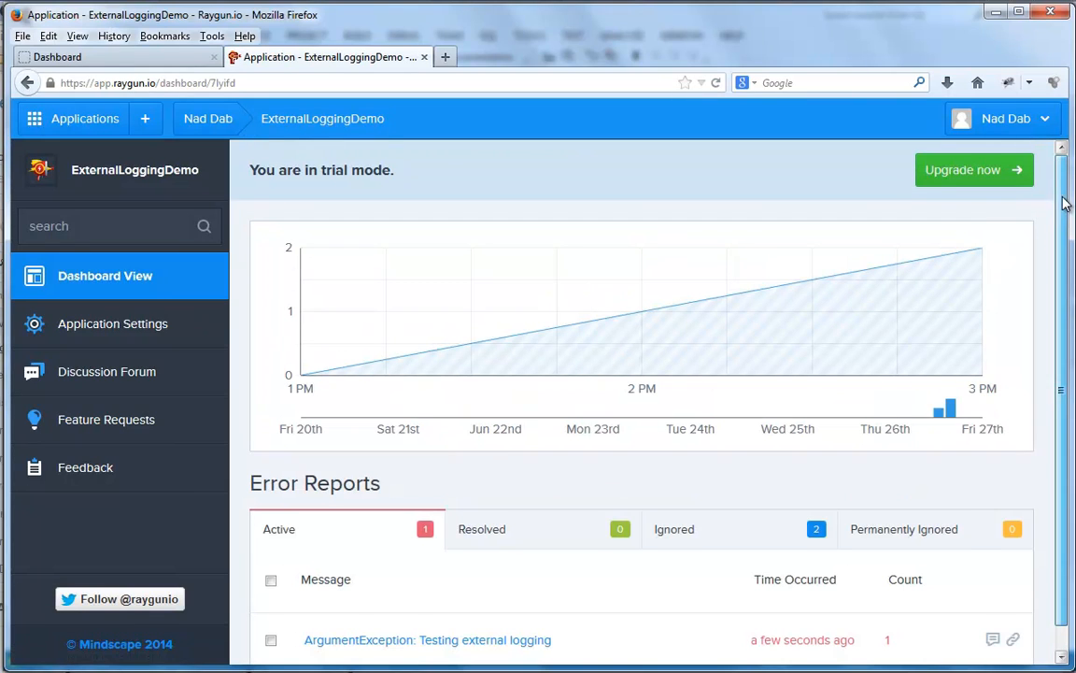
# Step: Follow the 'ArgumentException: Testing external logging' link in the Error Reports list
pyautogui.scroll(-3)
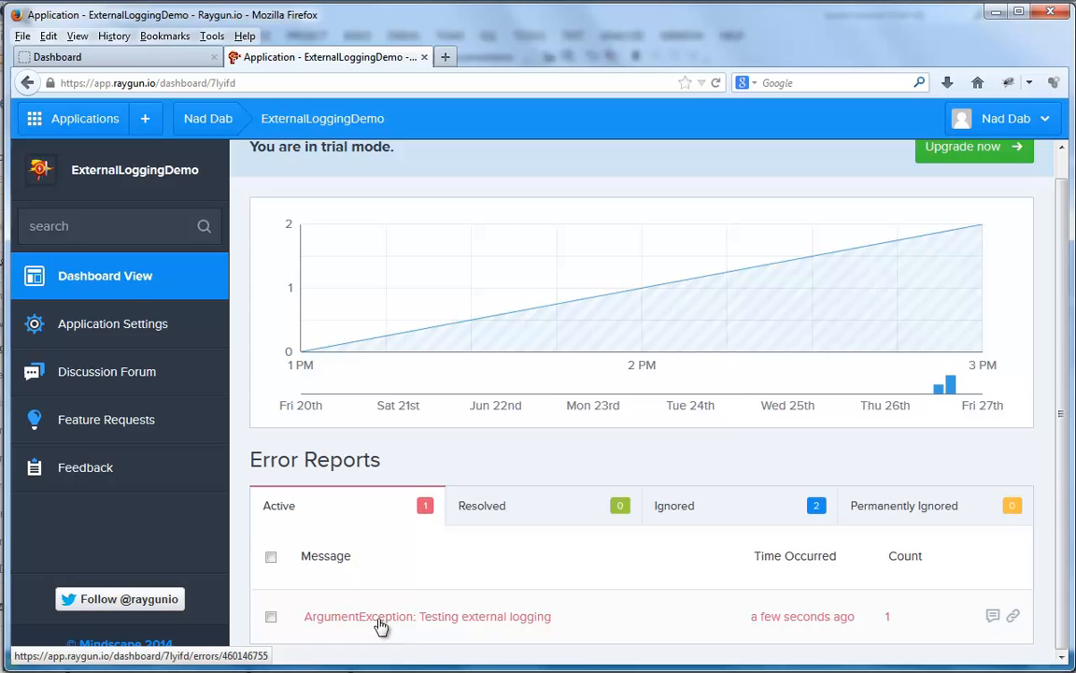
pyautogui.moveTo(819, 620)
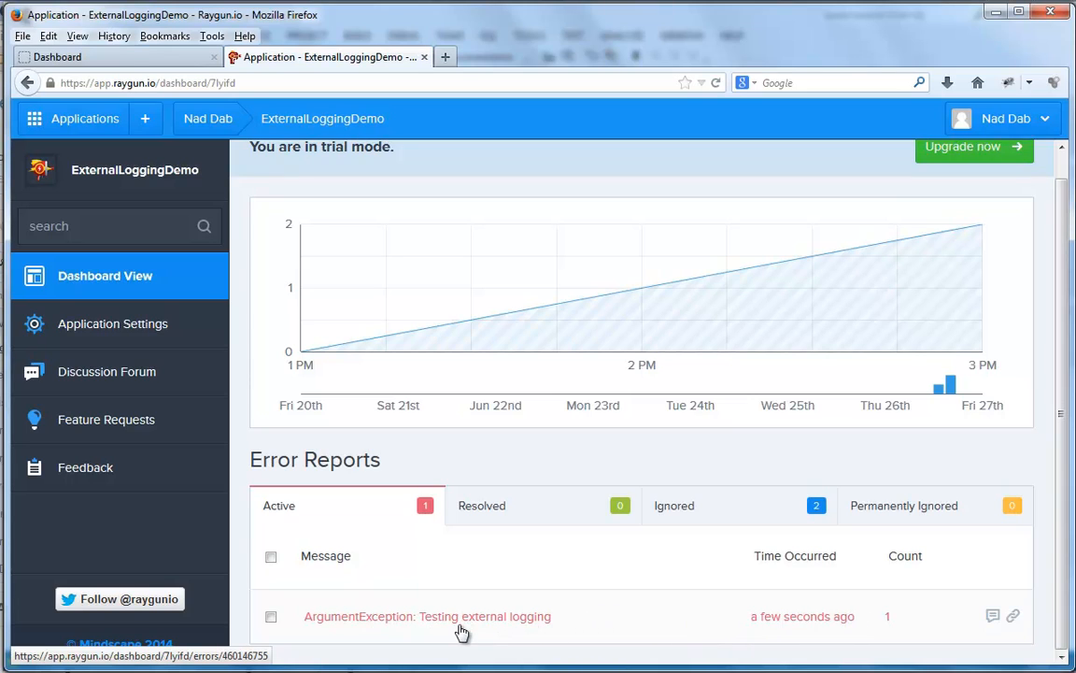
pyautogui.click(426, 617)
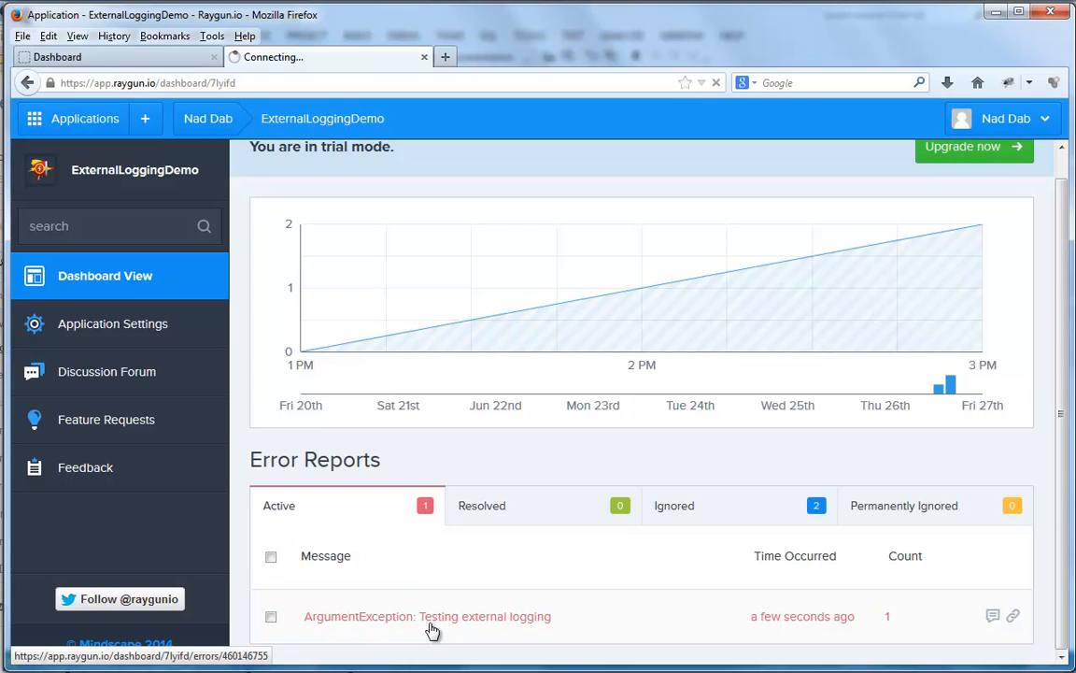
# Step: Read the Exception Details Summary: occurred time, machine DABOUR, localhost and /ErrorGenerator.aspx
pyautogui.click(426, 617)
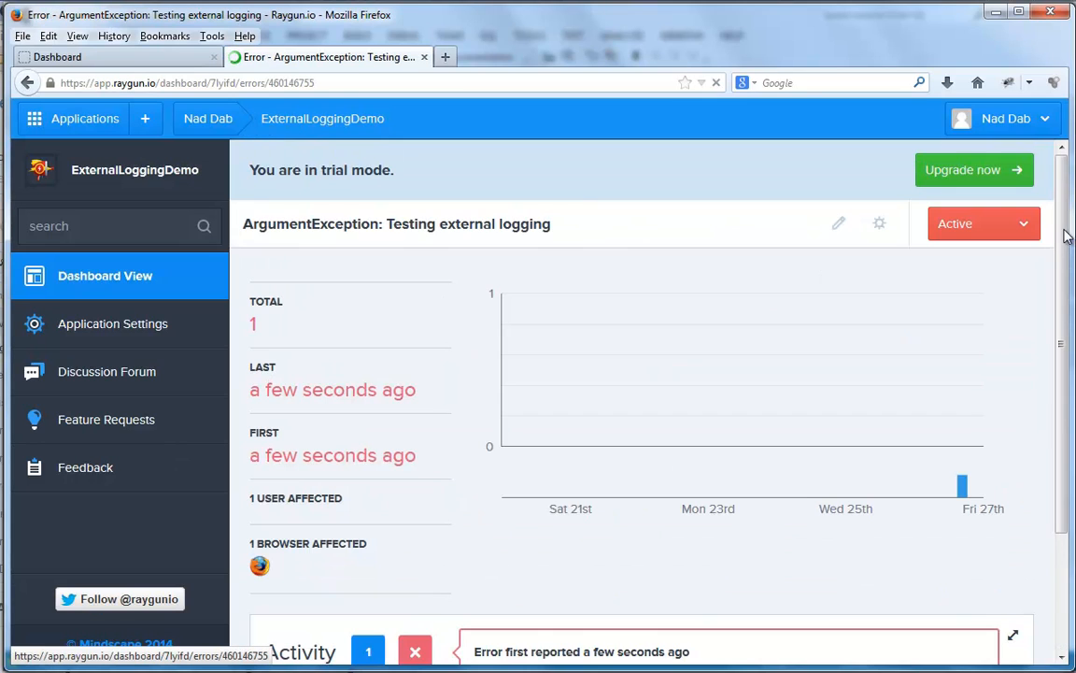
pyautogui.scroll(-3)
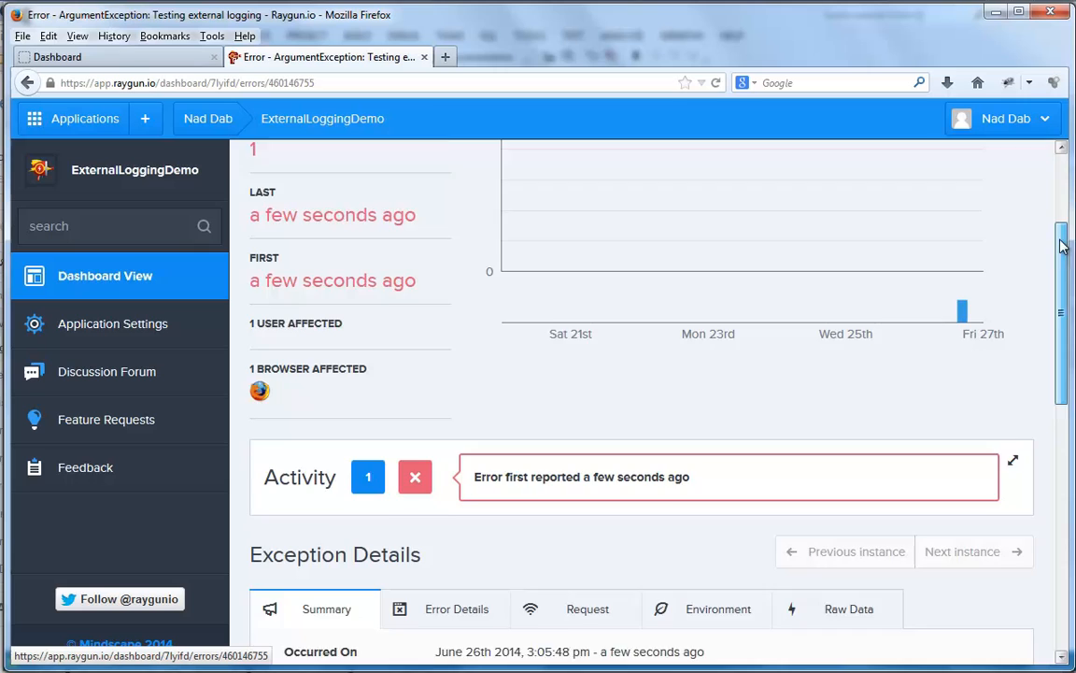
pyautogui.scroll(-3)
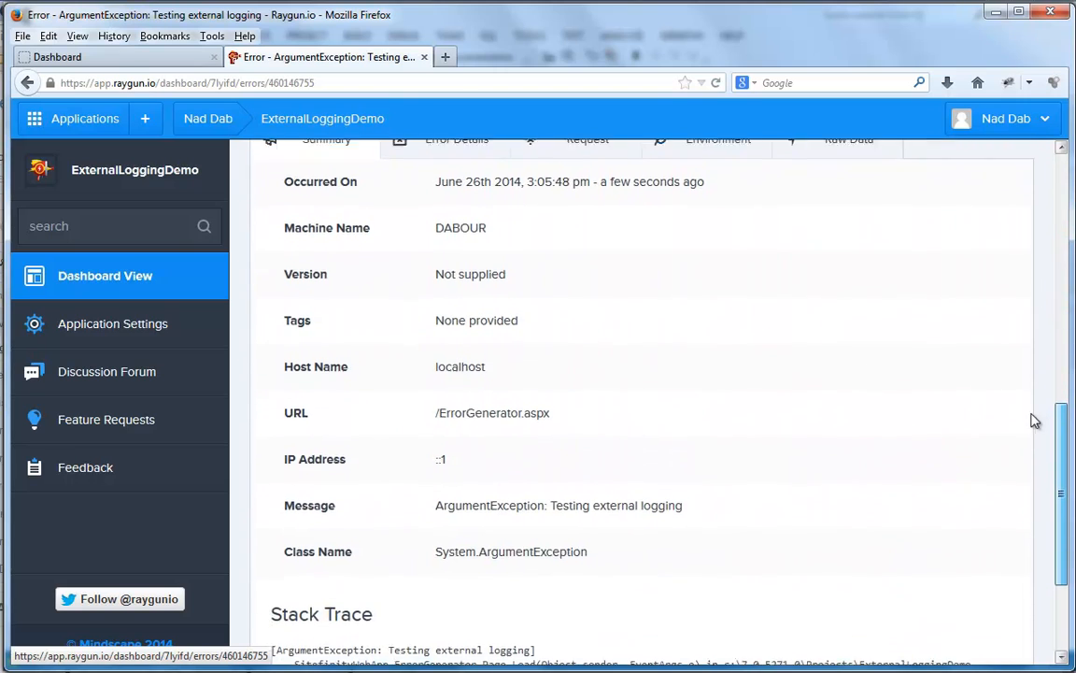
pyautogui.scroll(-3)
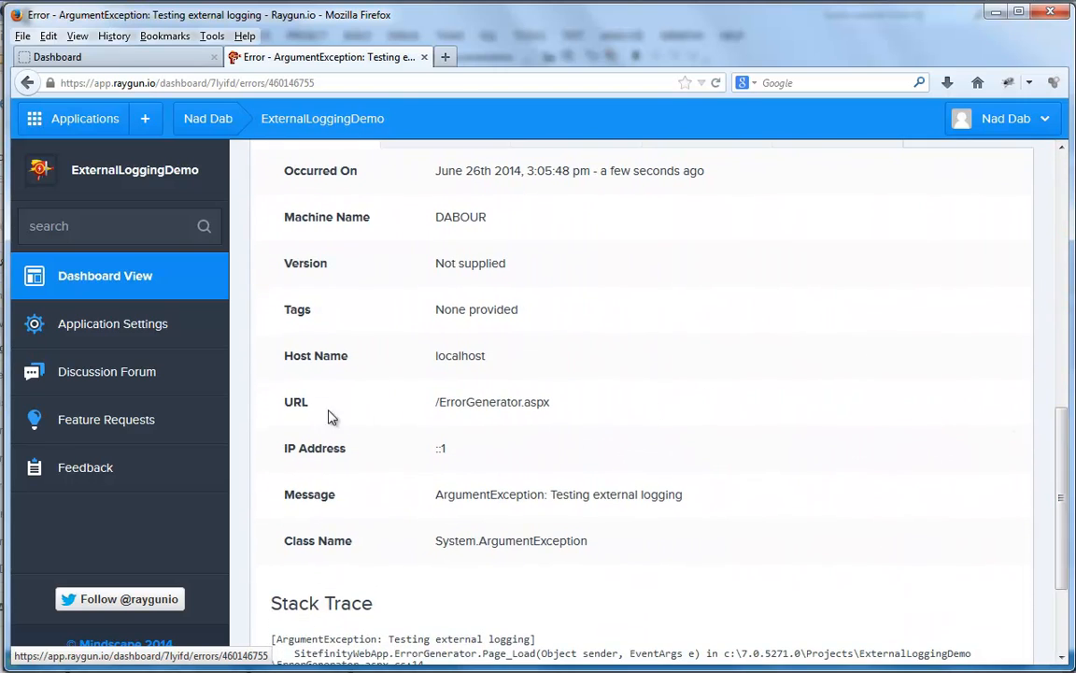
pyautogui.doubleClick(482, 402)
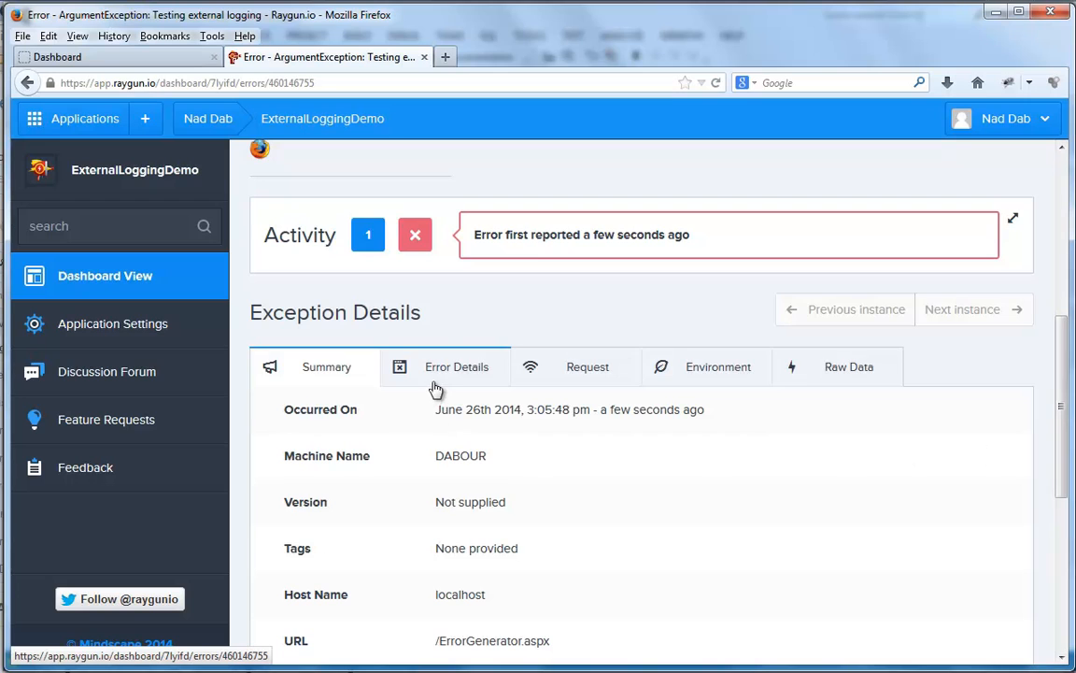
# Step: Review the Error Details stack trace and highlight the ArgumentException message text
pyautogui.click(456, 366)
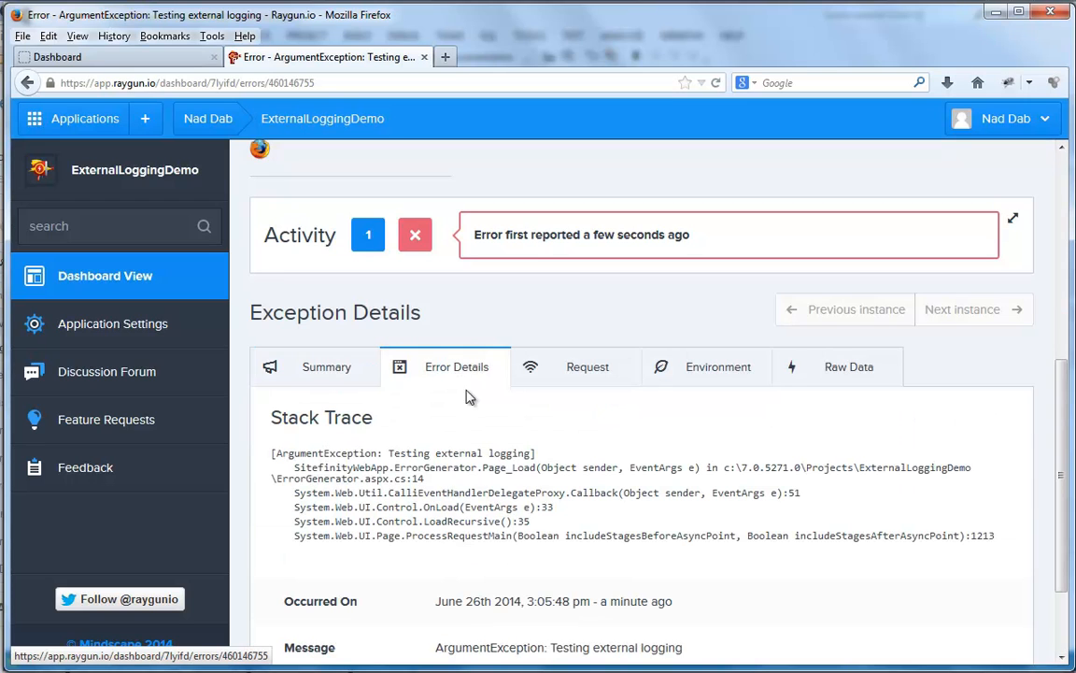
pyautogui.scroll(-3)
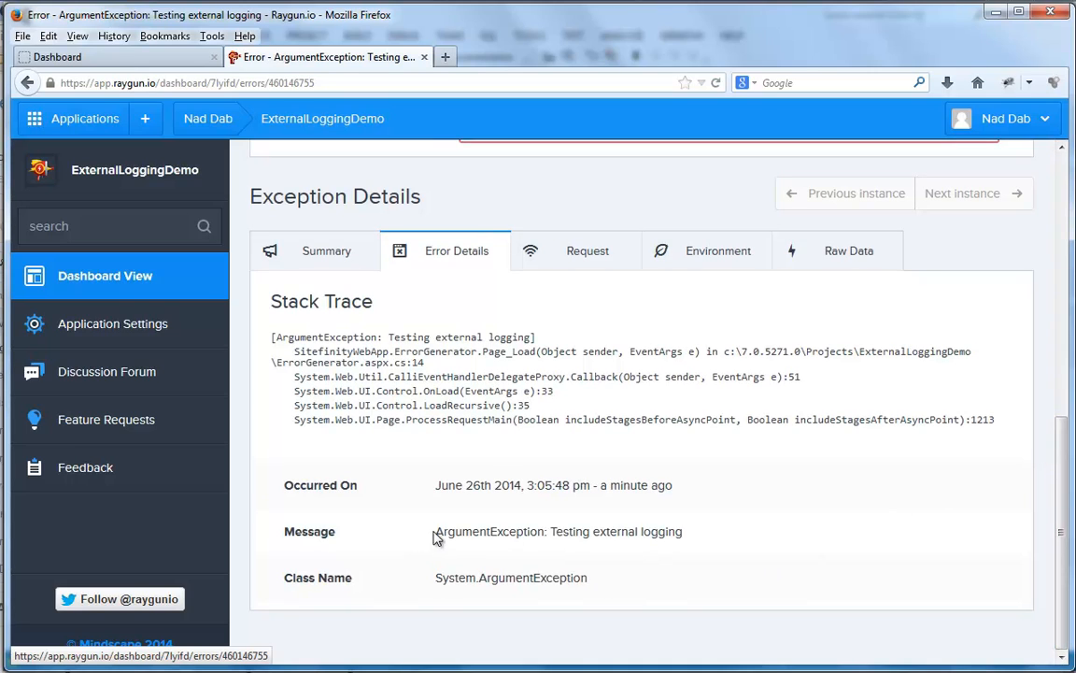
pyautogui.moveTo(435, 531); pyautogui.dragTo(682, 531)
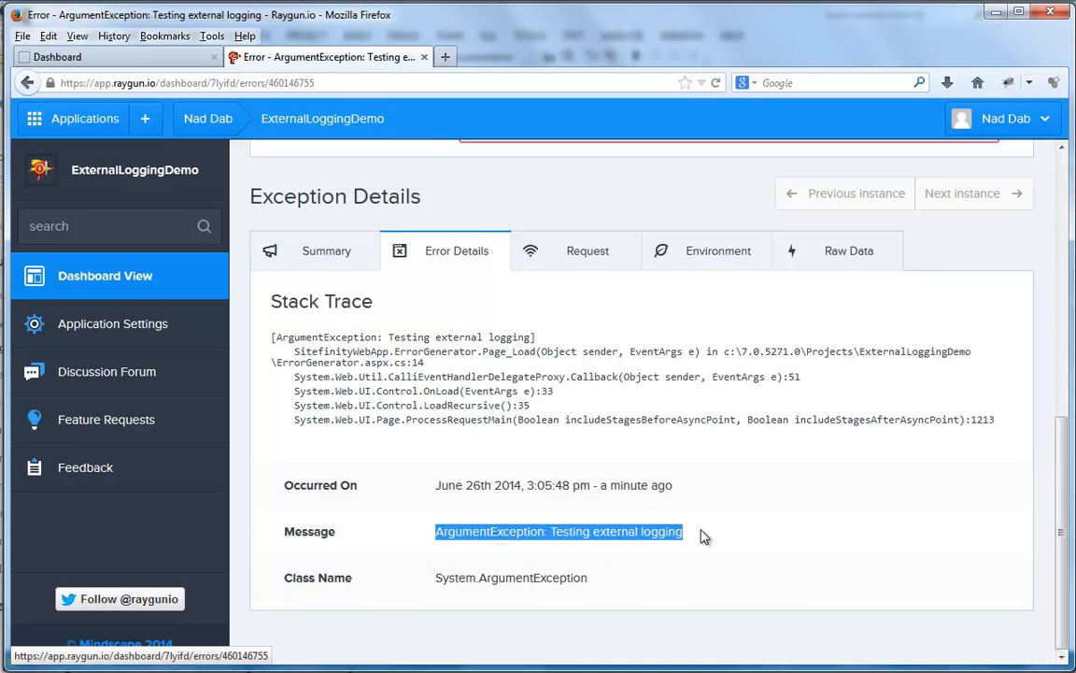
pyautogui.click(704, 534)
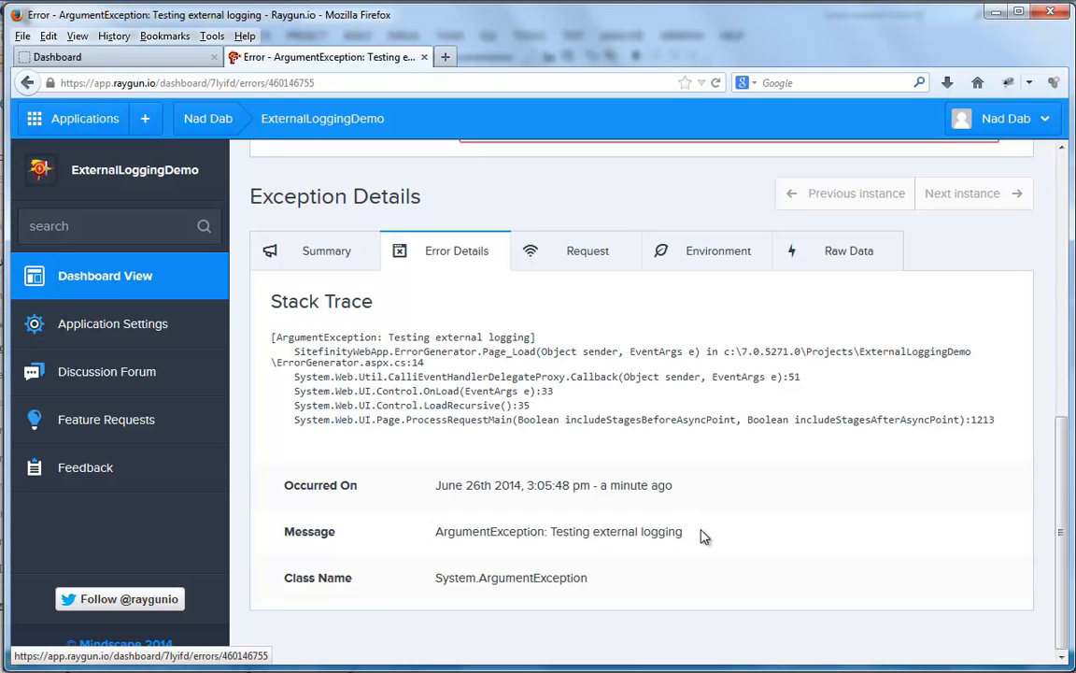
pyautogui.moveTo(232, 312)
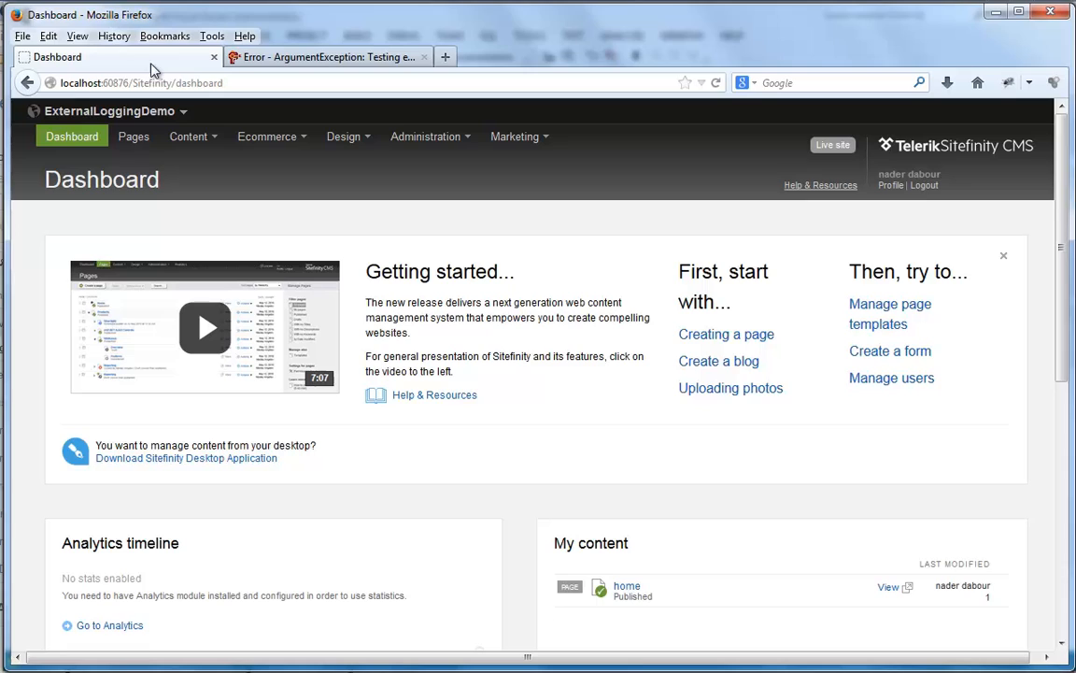
# Step: Return to the Sitefinity dashboard and show the site's Pages list
pyautogui.click(135, 136)
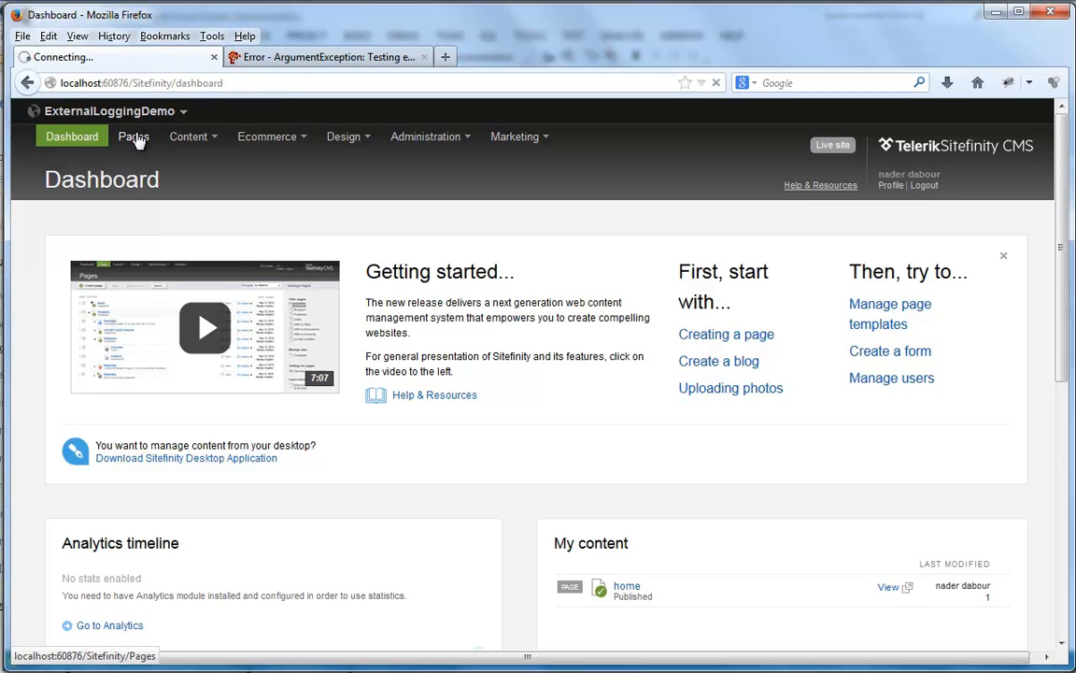
pyautogui.click(133, 136)
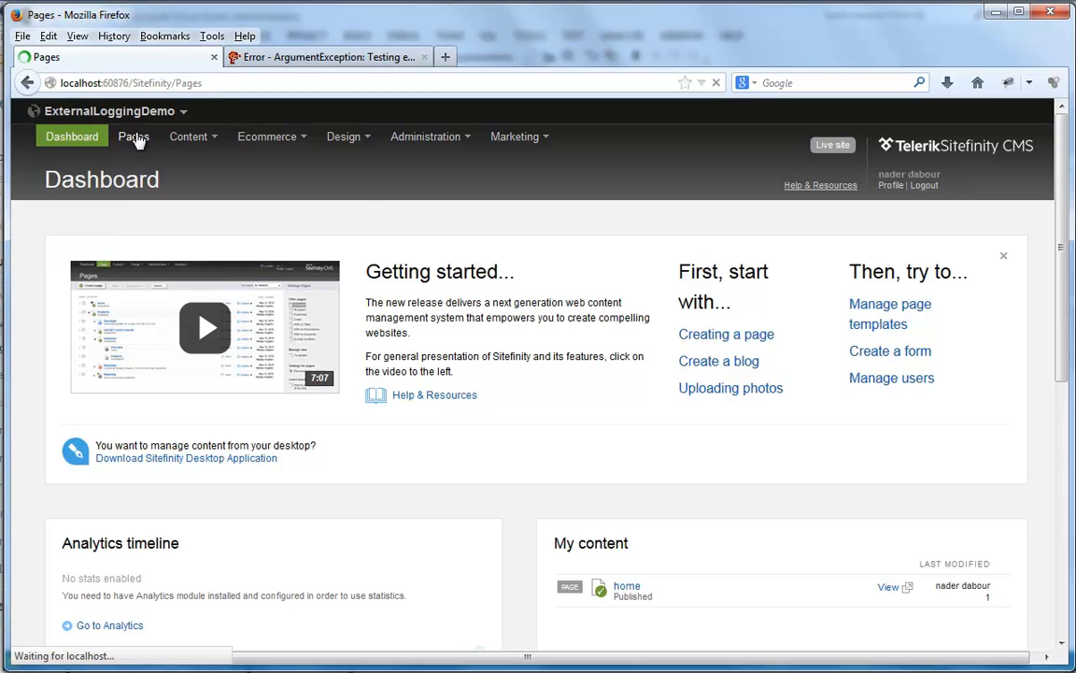
pyautogui.click(133, 137)
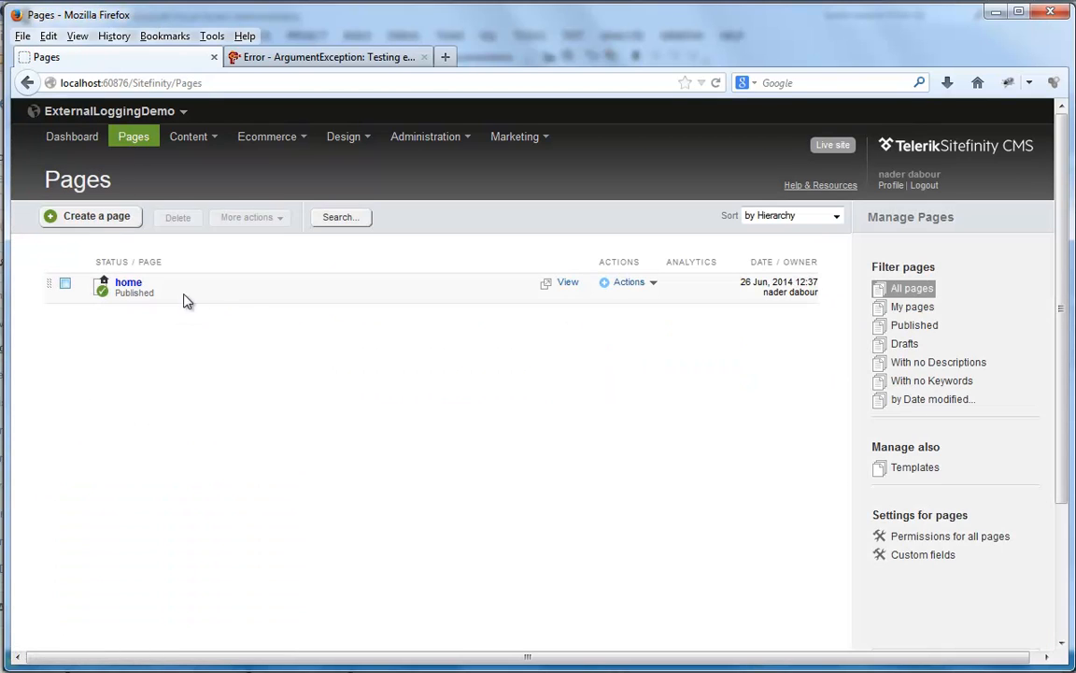
pyautogui.moveTo(568, 282)
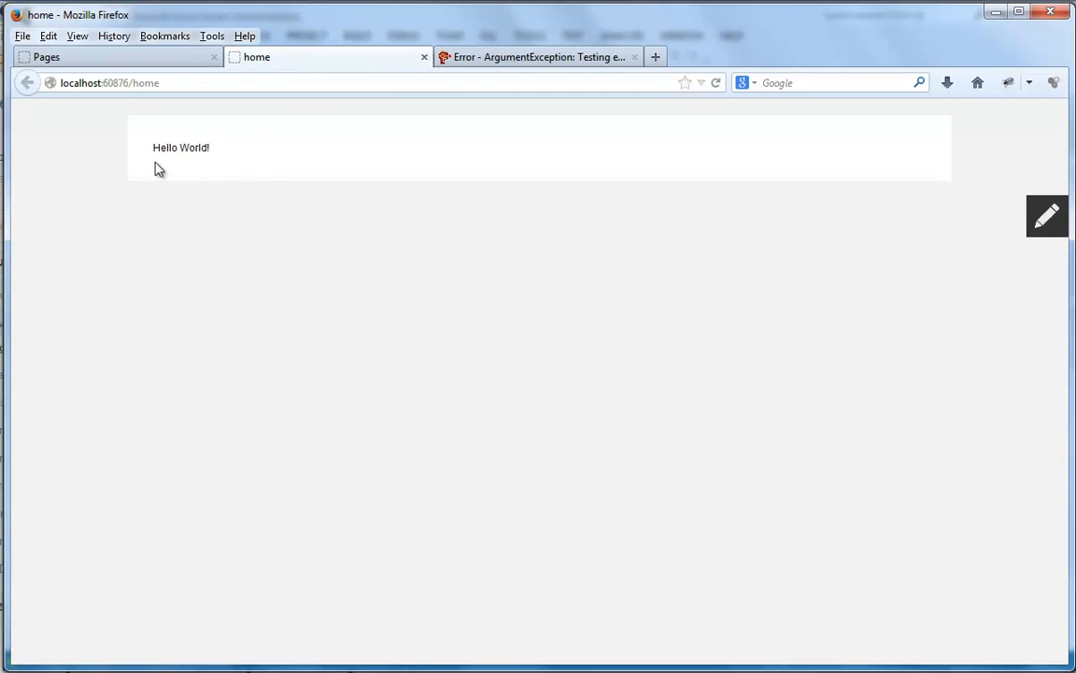
pyautogui.moveTo(179, 114)
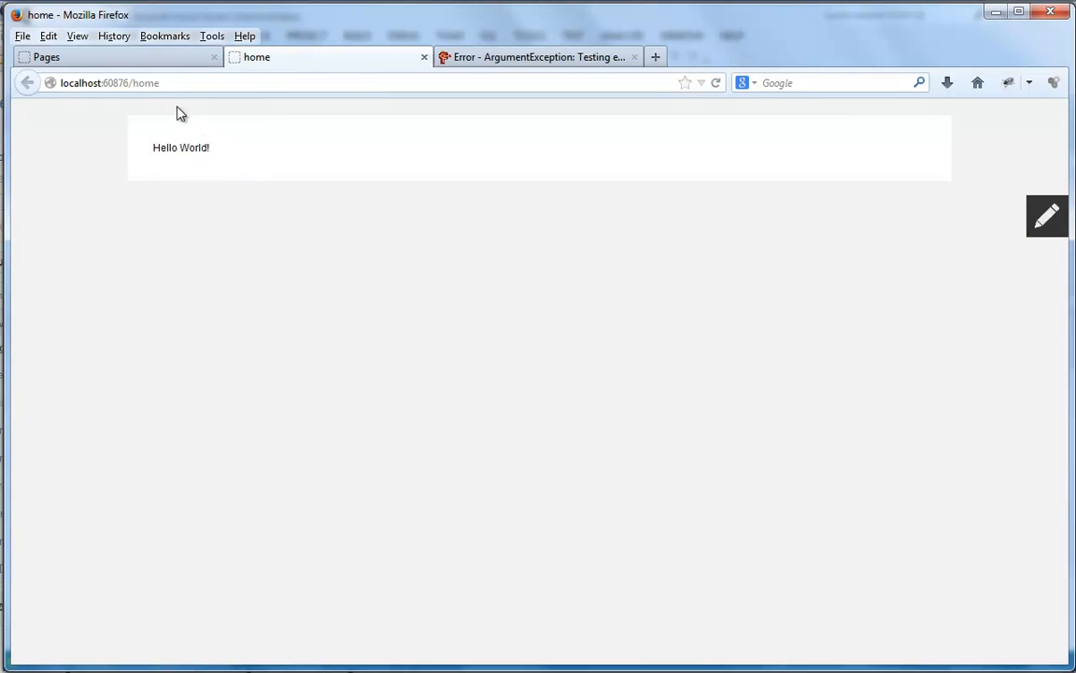
# Step: Request the nonexistent /home2 URL so the site returns a 404 server error
pyautogui.doubleClick(146, 83)
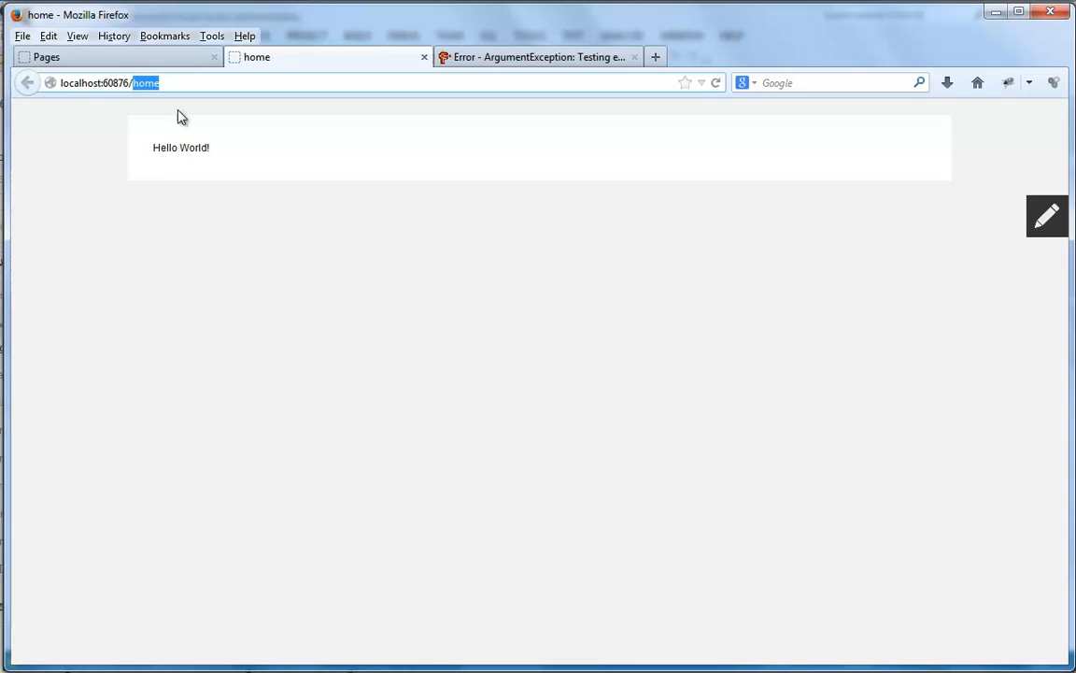
pyautogui.click(178, 82)
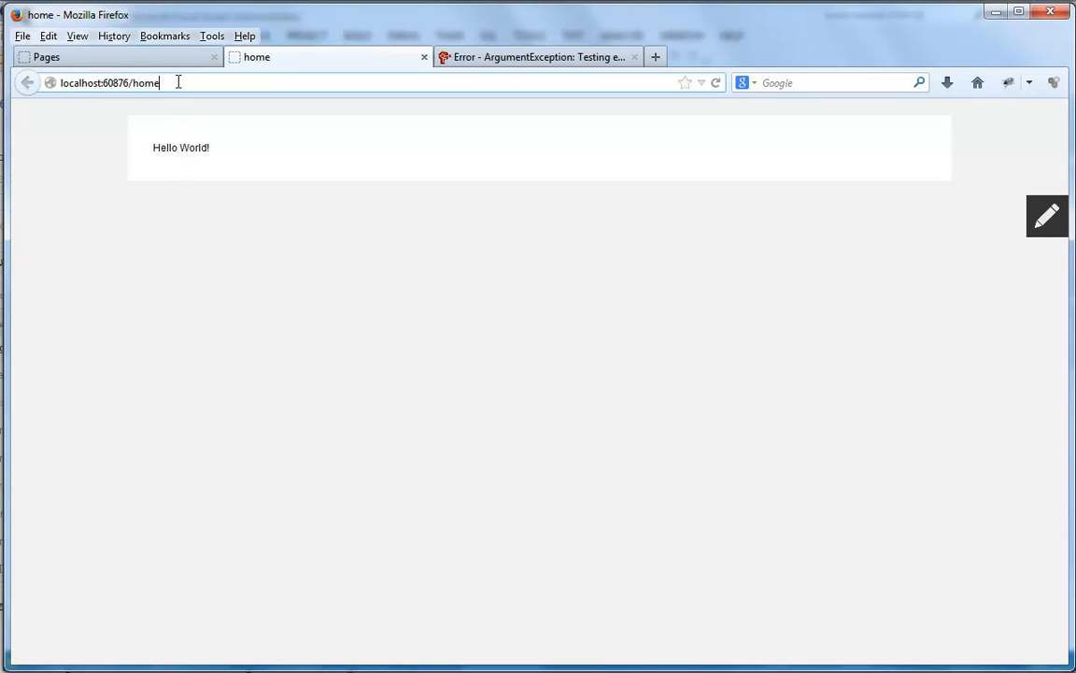
pyautogui.write('2')
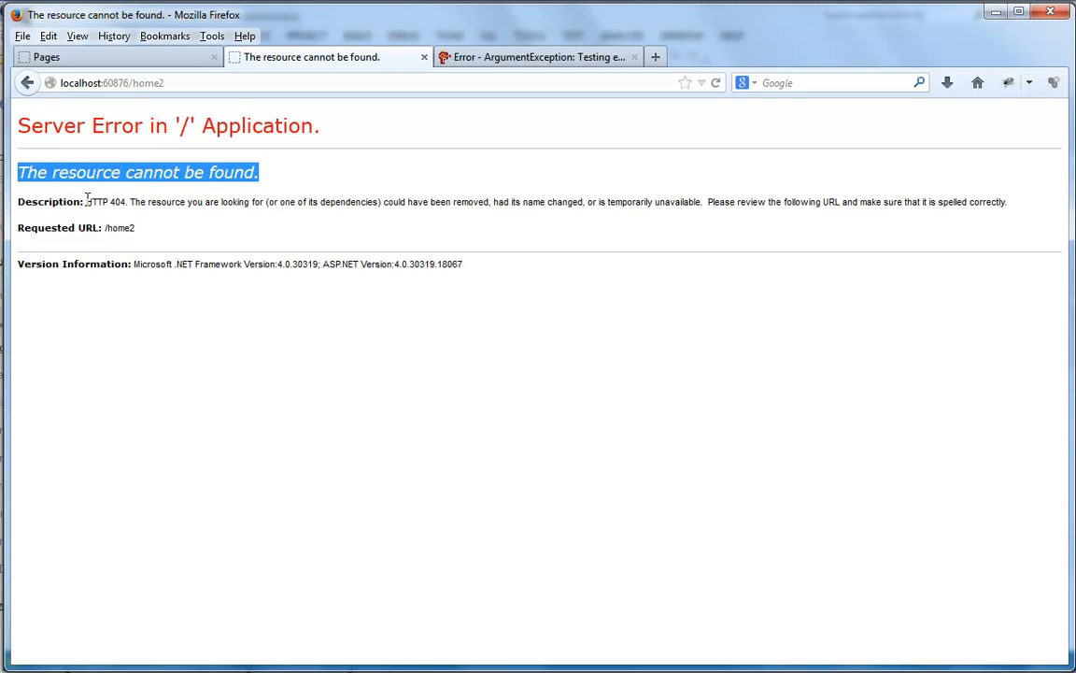
pyautogui.moveTo(539, 56)
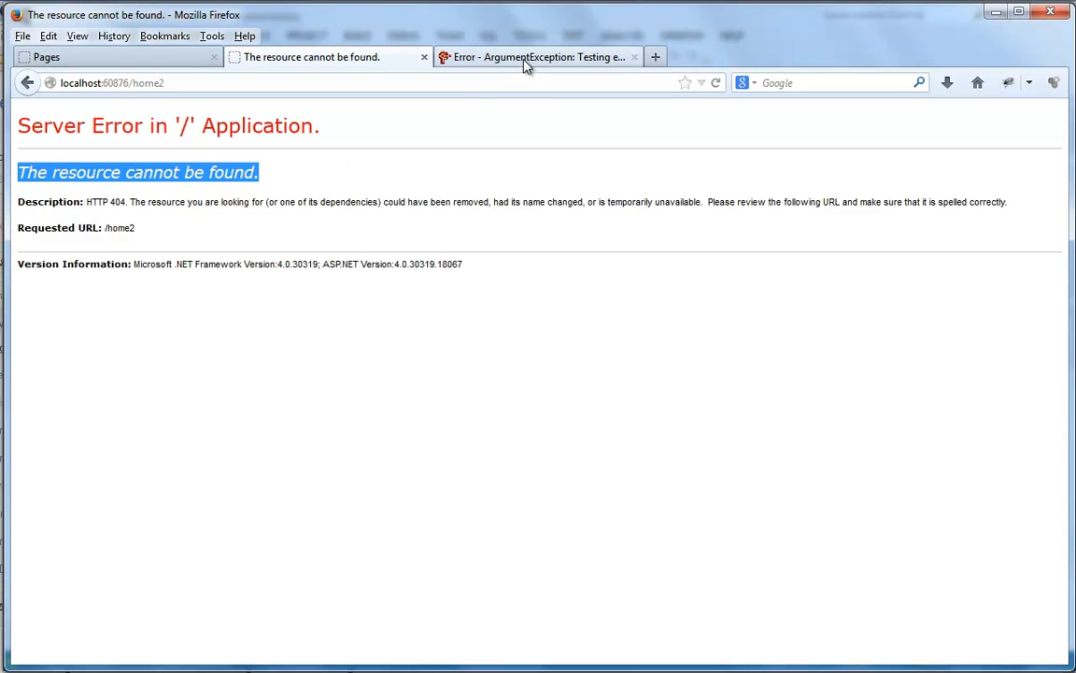
# Step: Show the ExternalLoggingDemo dashboard's Error Reports, now listing the new HttpException
pyautogui.click(539, 56)
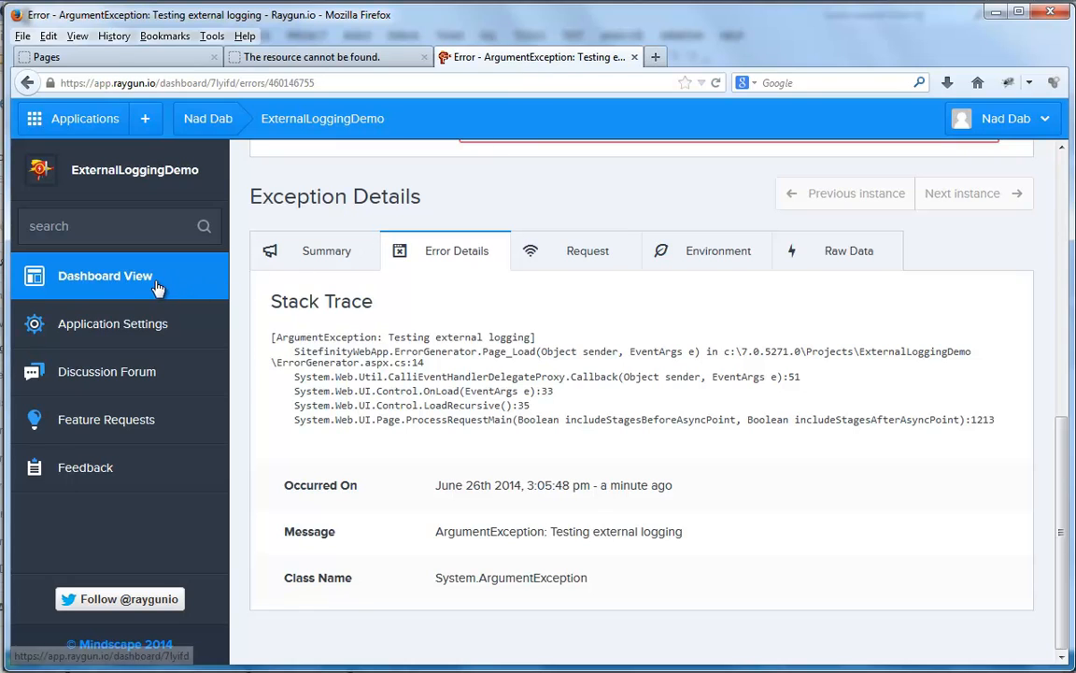
pyautogui.click(105, 277)
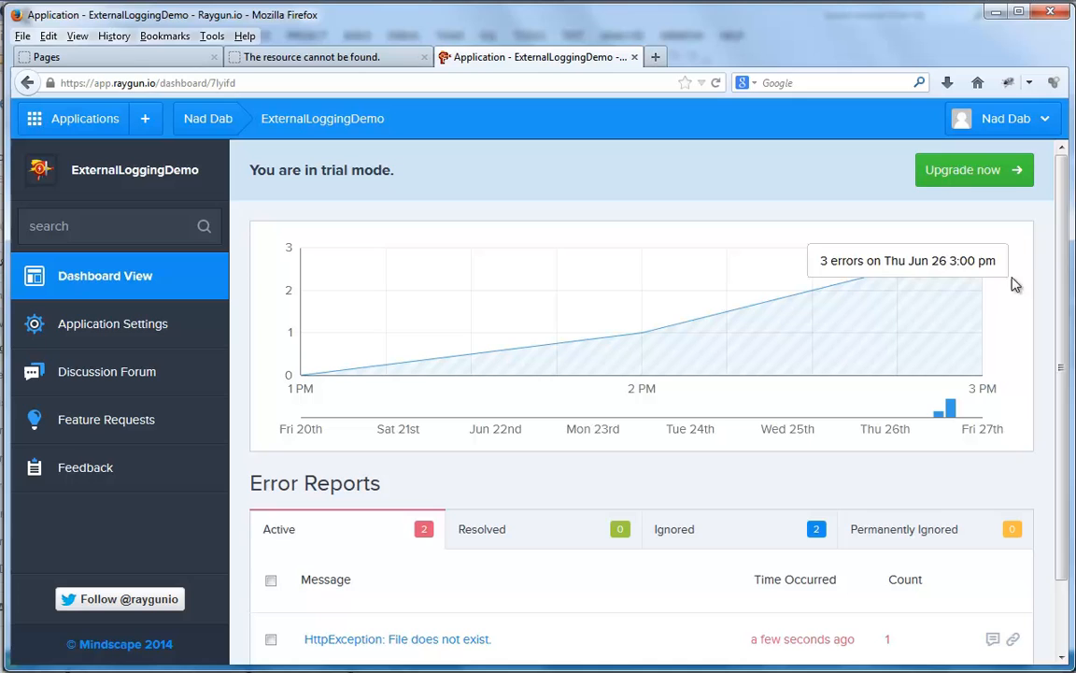
pyautogui.scroll(-3)
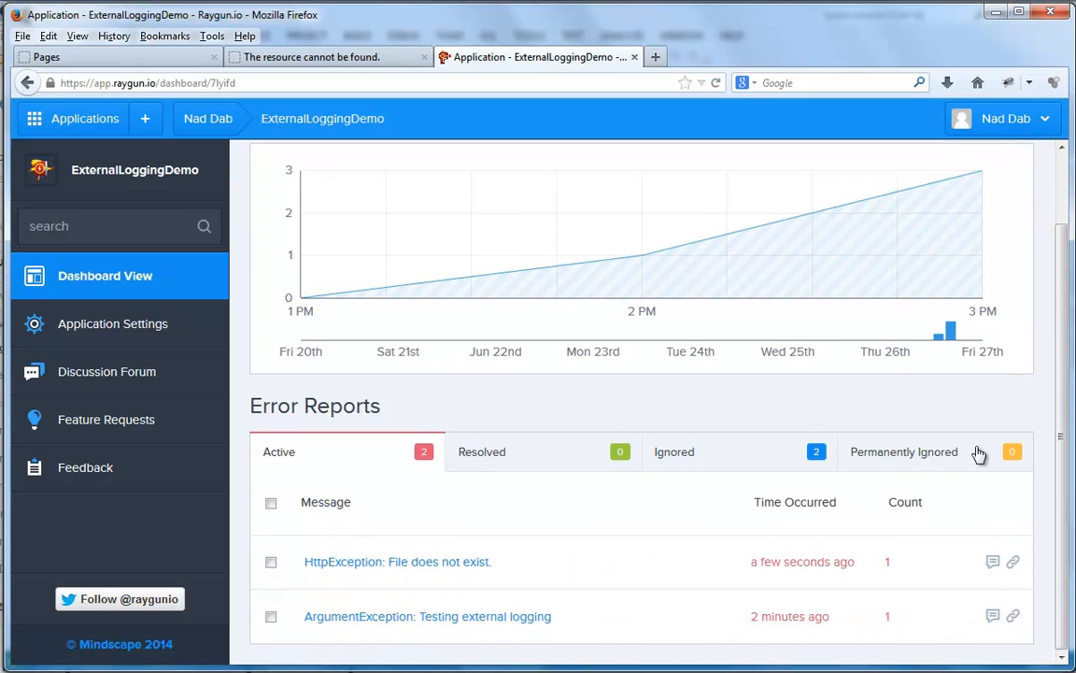
pyautogui.moveTo(533, 575)
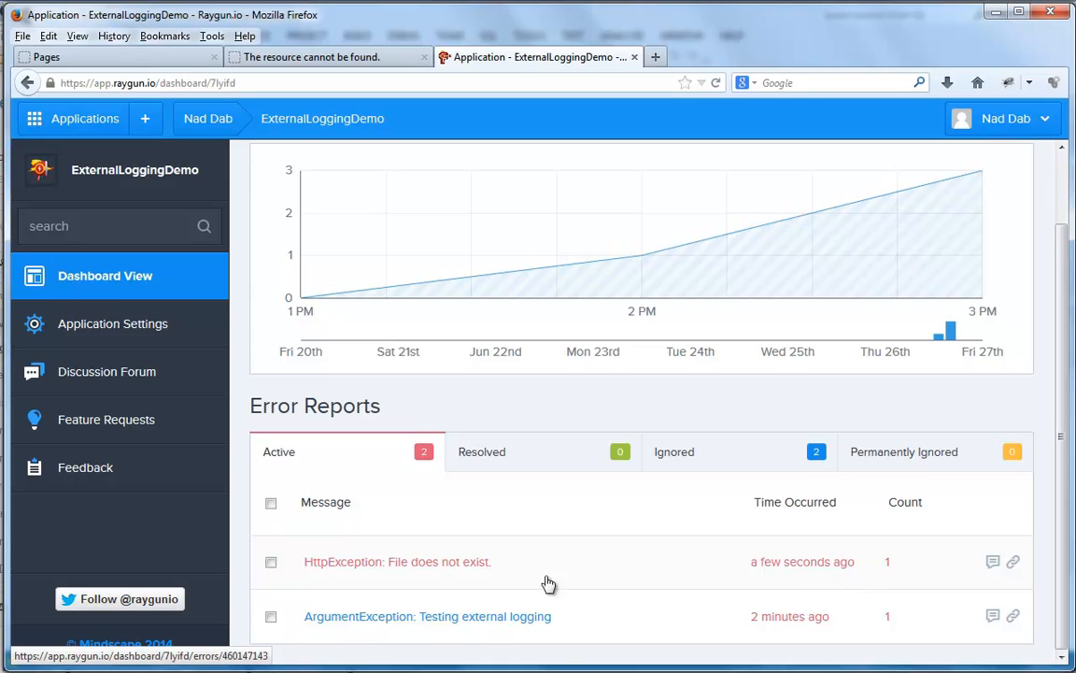
# Step: View the HttpException: File does not exist report's summary, message and stack trace
pyautogui.click(396, 560)
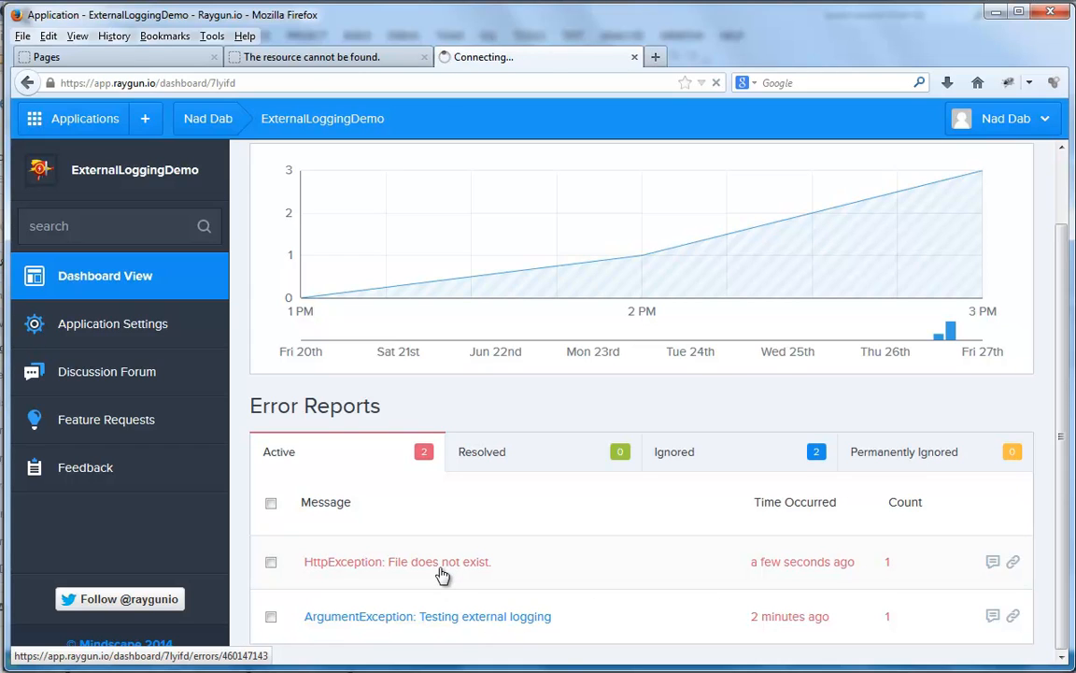
pyautogui.click(396, 560)
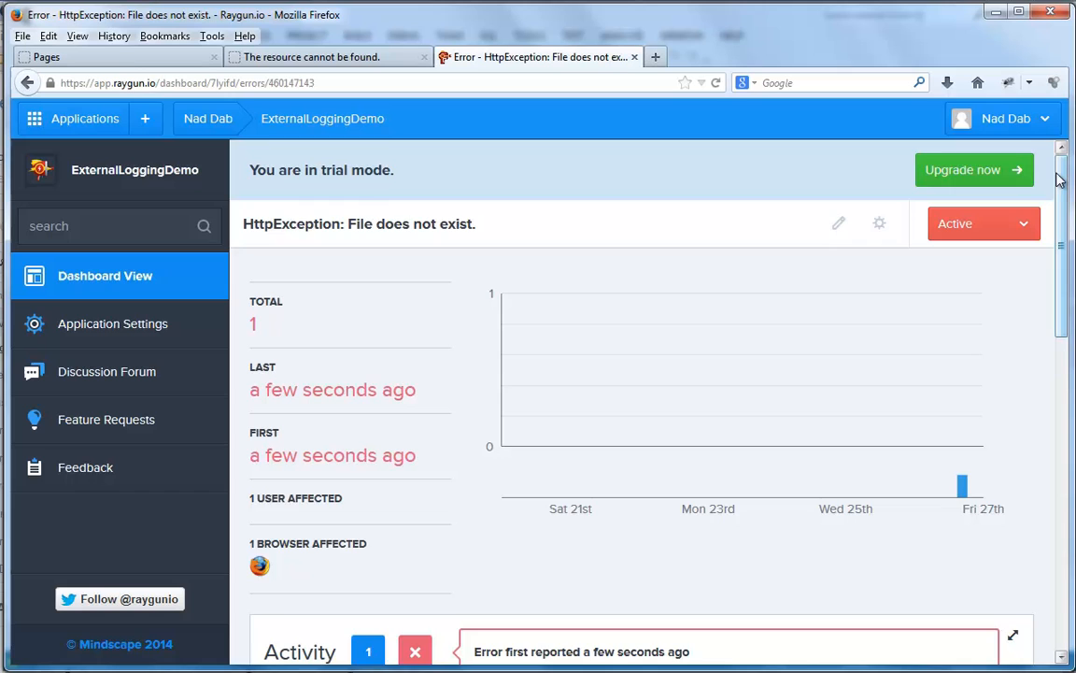
pyautogui.scroll(-3)
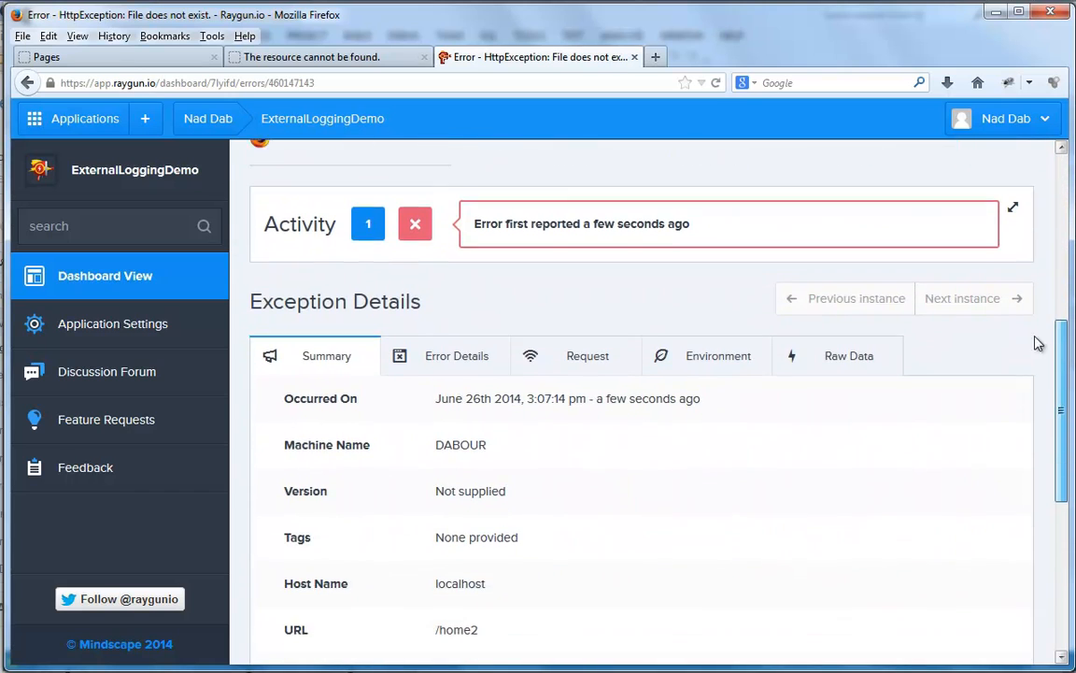
pyautogui.scroll(-3)
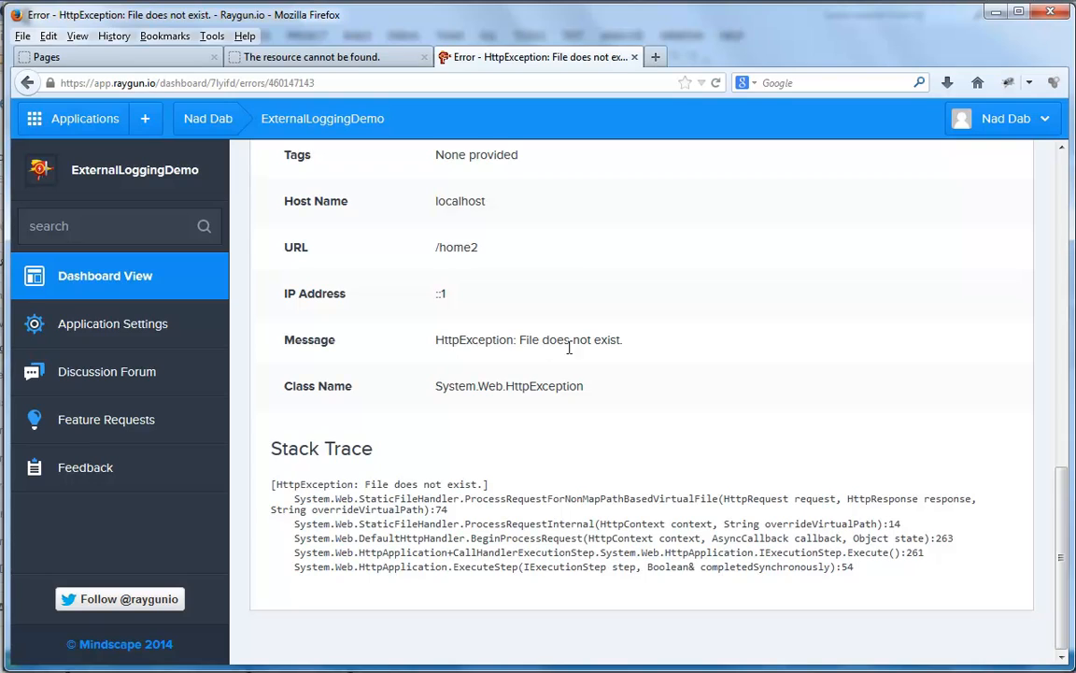
pyautogui.moveTo(439, 253)
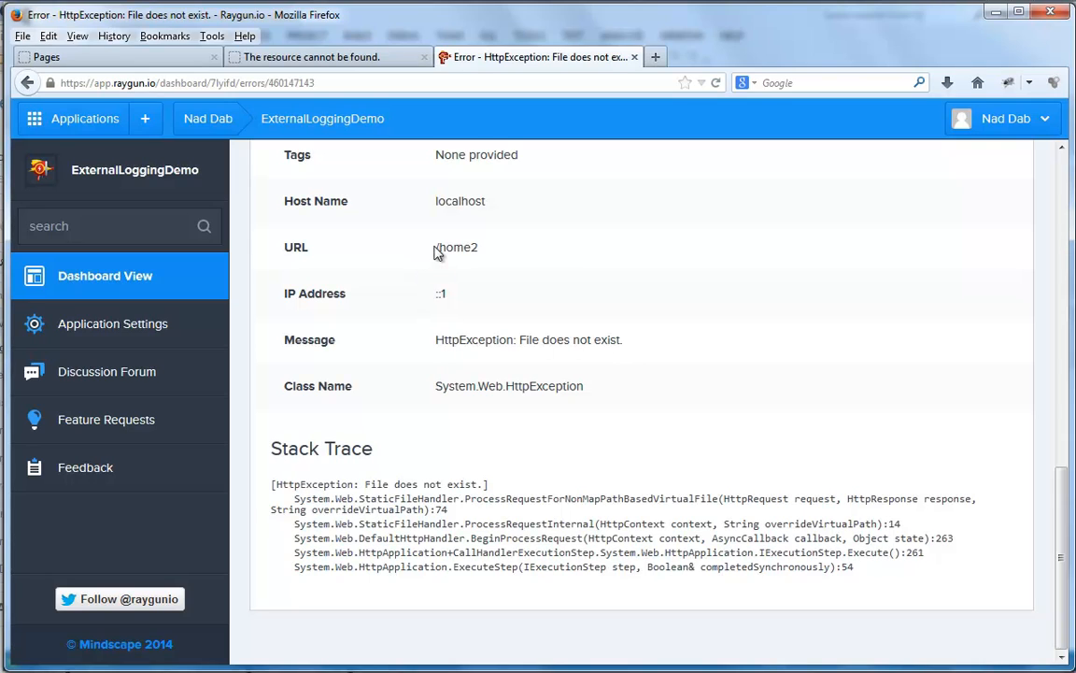
# Step: Select the /home2 URL value, then return to the Sitefinity Pages list
pyautogui.doubleClick(456, 247)
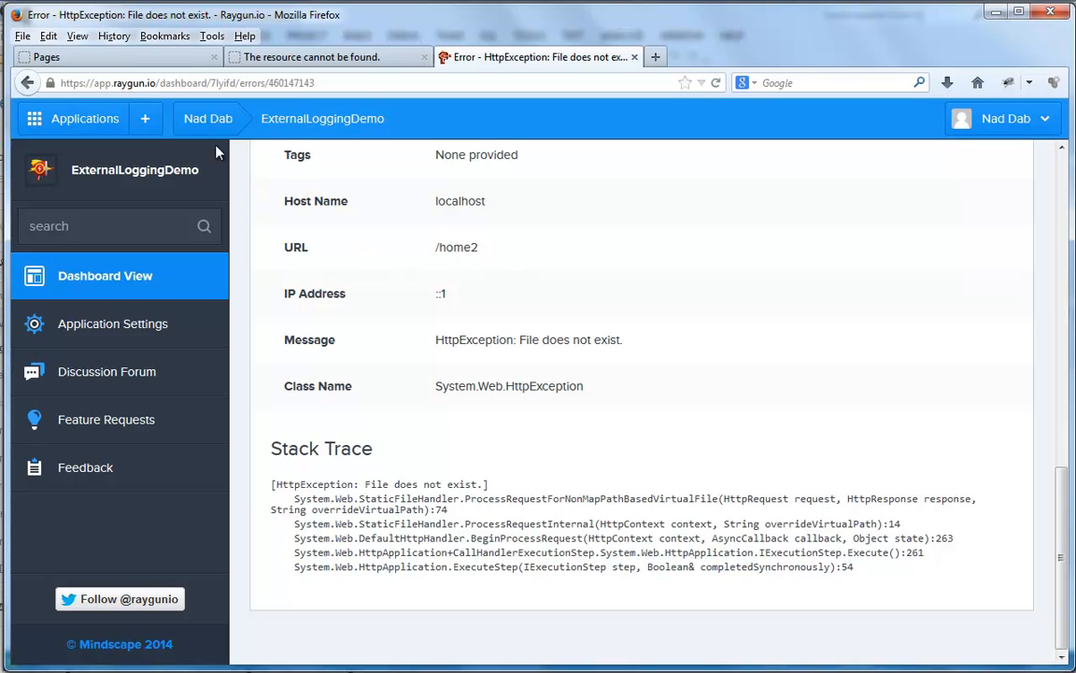
pyautogui.click(112, 56)
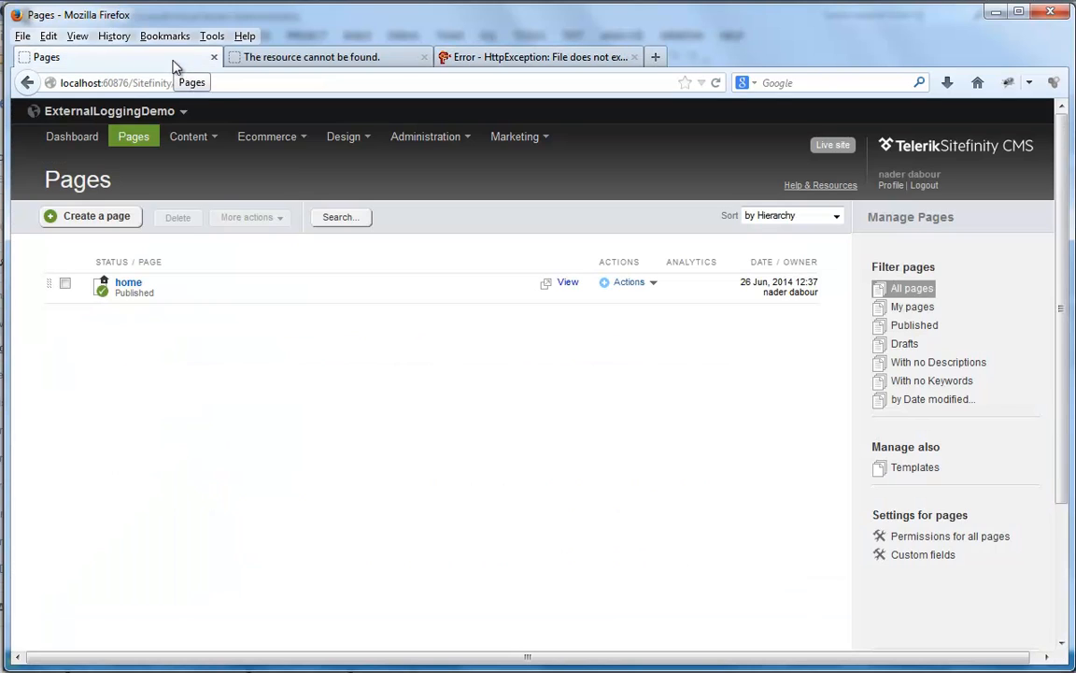